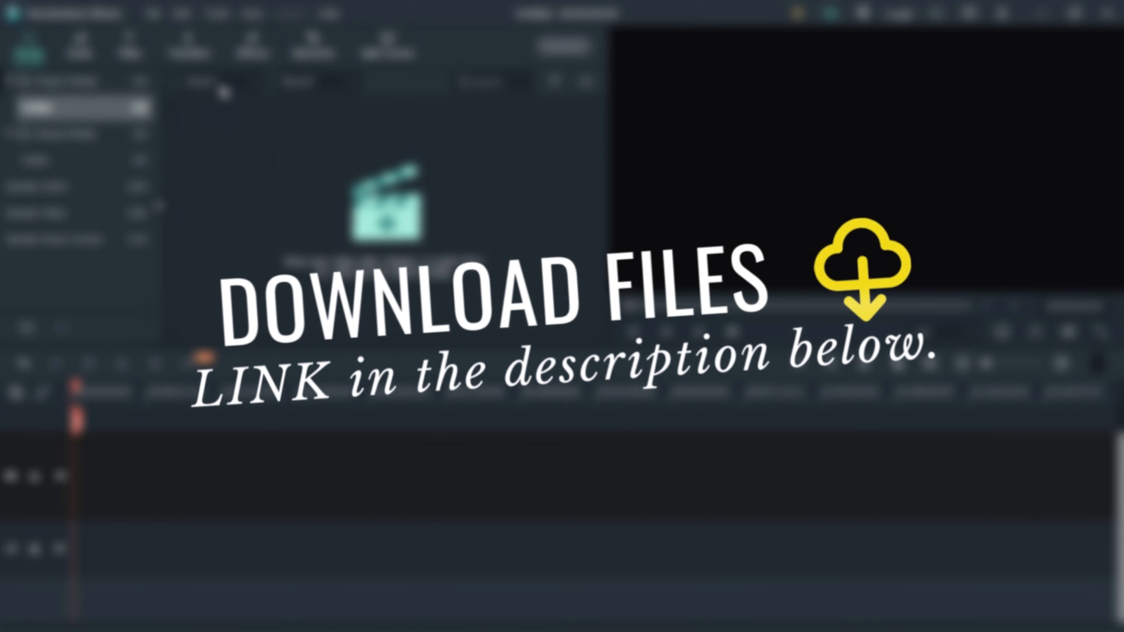
# Import all five files from the Ghost Intro folder into the project media library.
pyautogui.click(222, 82)
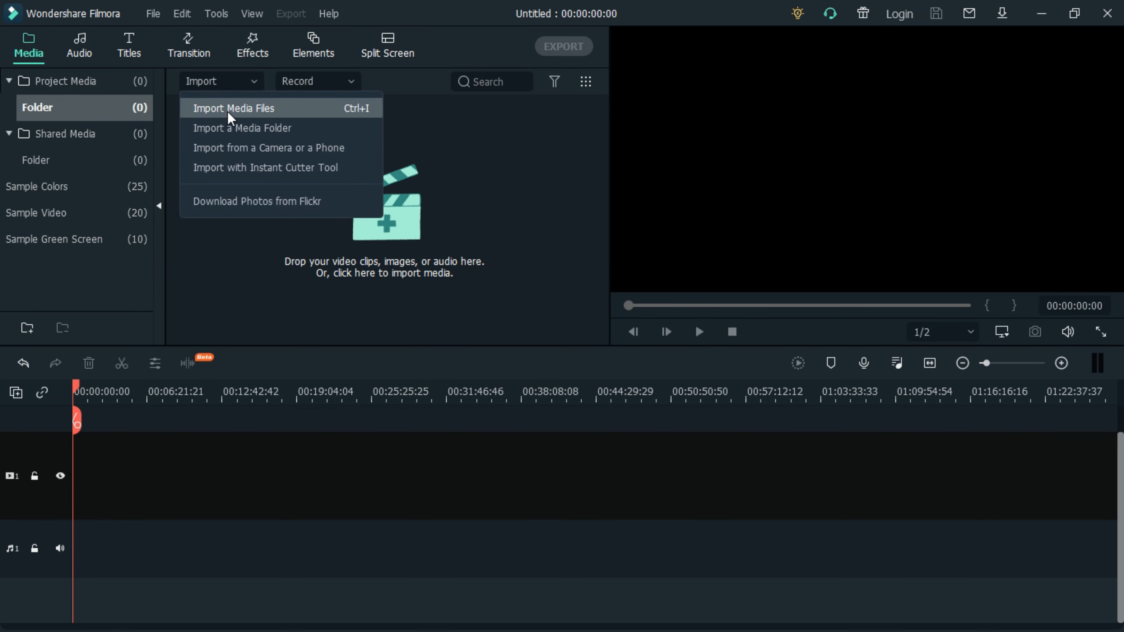
pyautogui.click(233, 108)
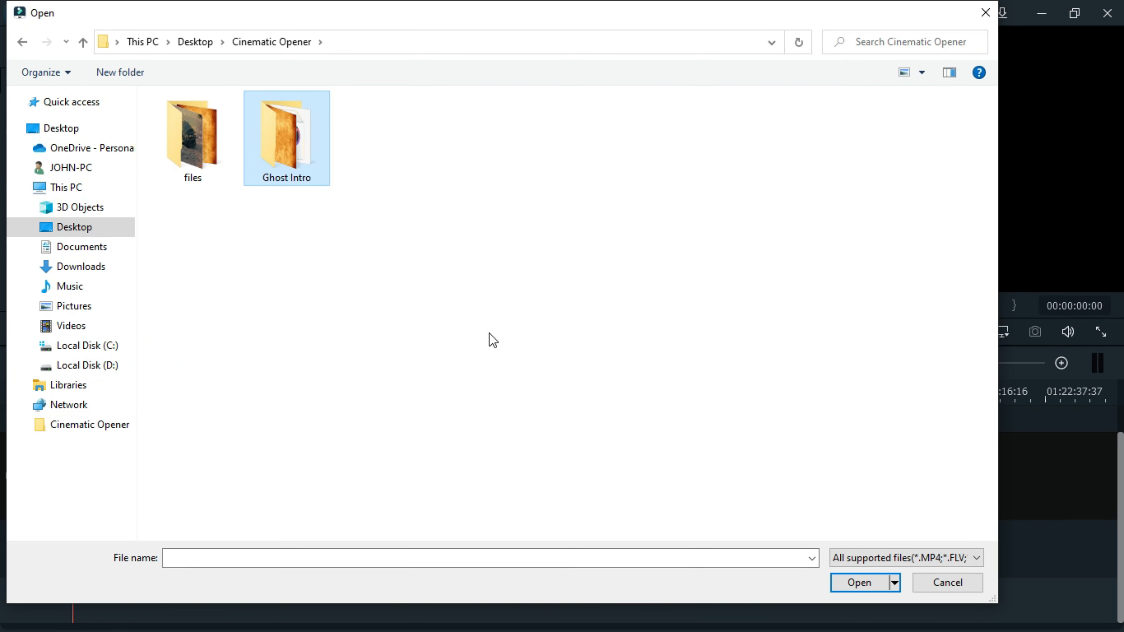
pyautogui.doubleClick(286, 136)
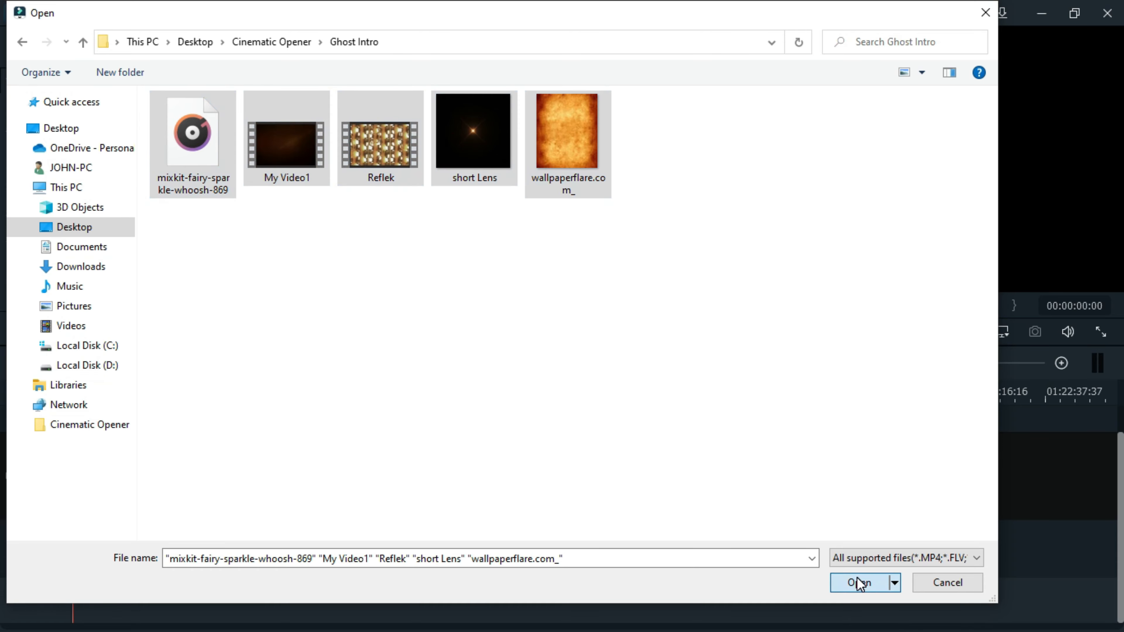
pyautogui.click(858, 583)
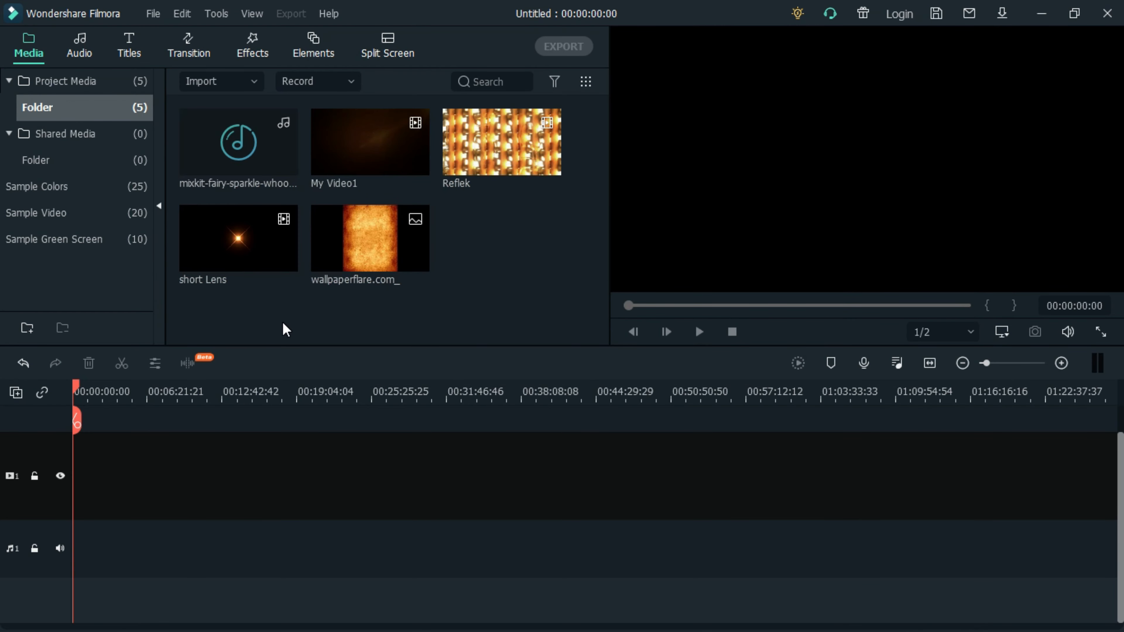
# Place the Default Title on the timeline and lengthen it to about six seconds.
pyautogui.click(129, 45)
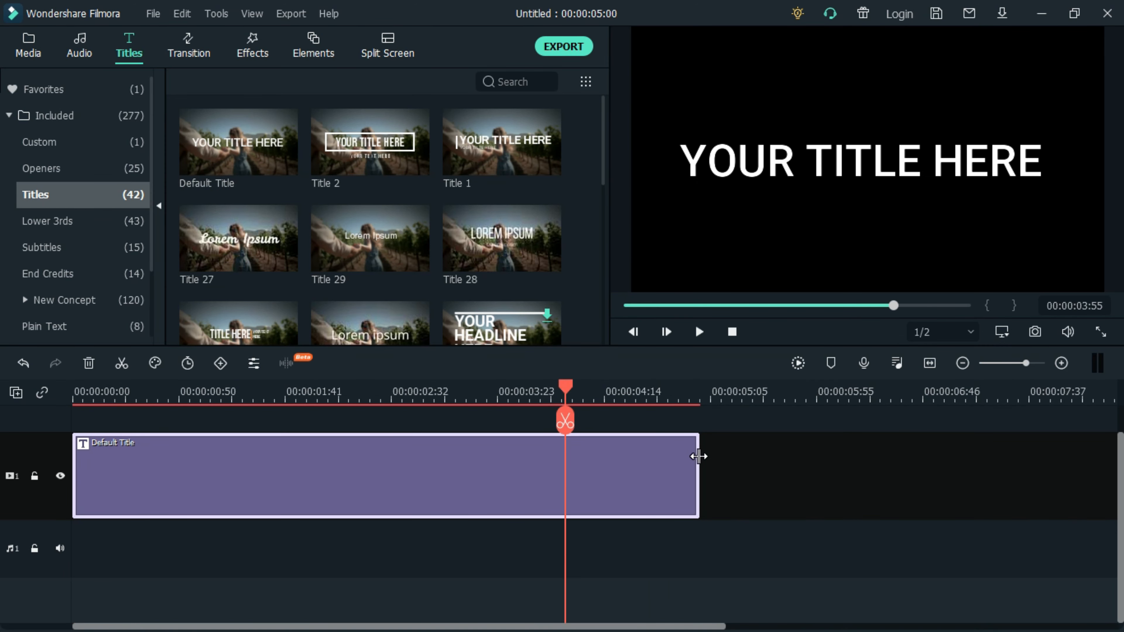
pyautogui.moveTo(695, 469); pyautogui.dragTo(824, 469)
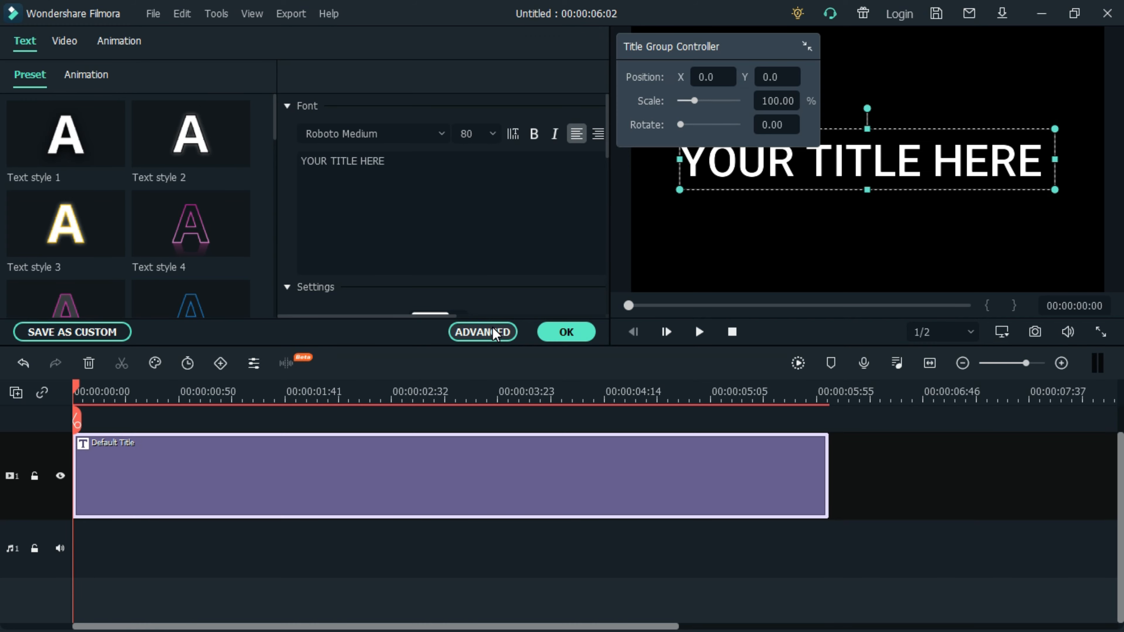
# Replace the placeholder text with GHOST, justified with letter spacing 5.
pyautogui.click(484, 331)
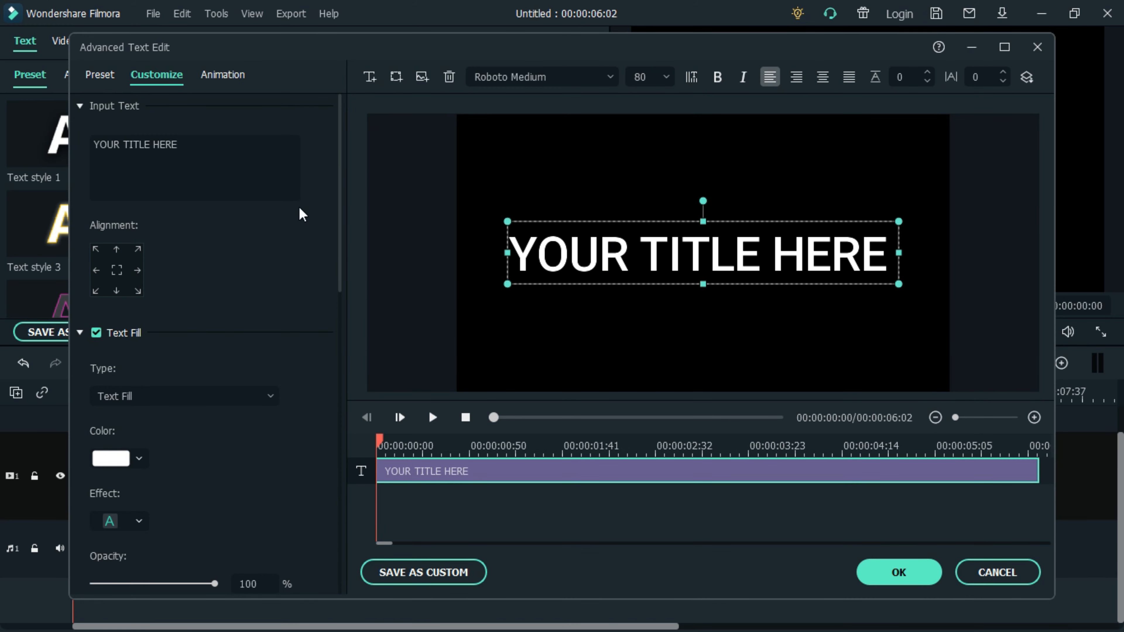
pyautogui.tripleClick(135, 146)
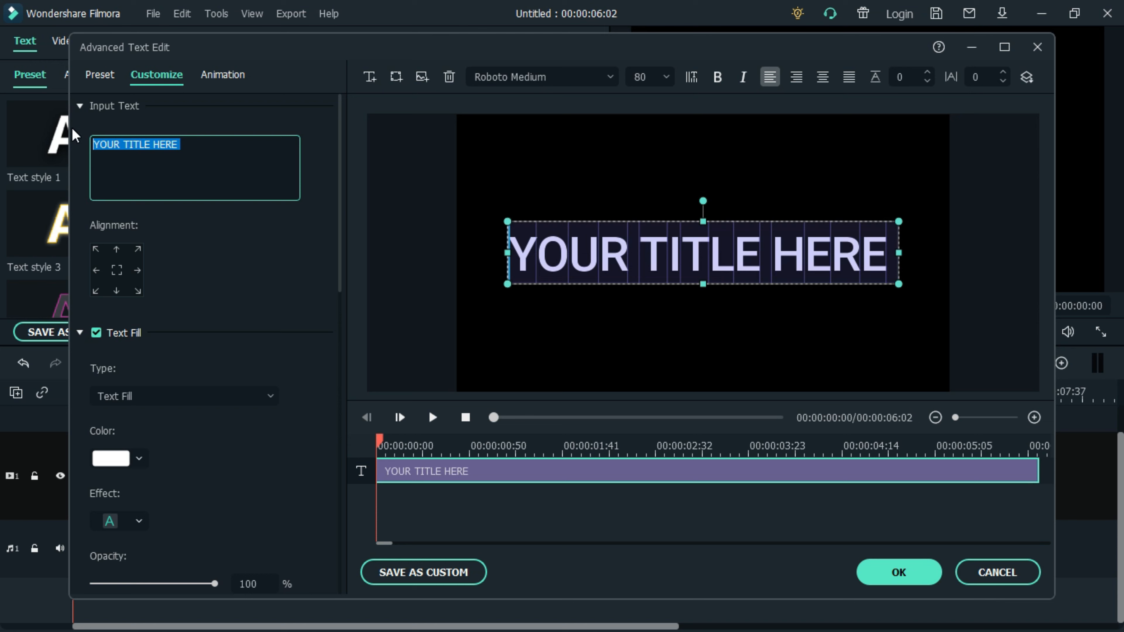
pyautogui.write('GHOST')
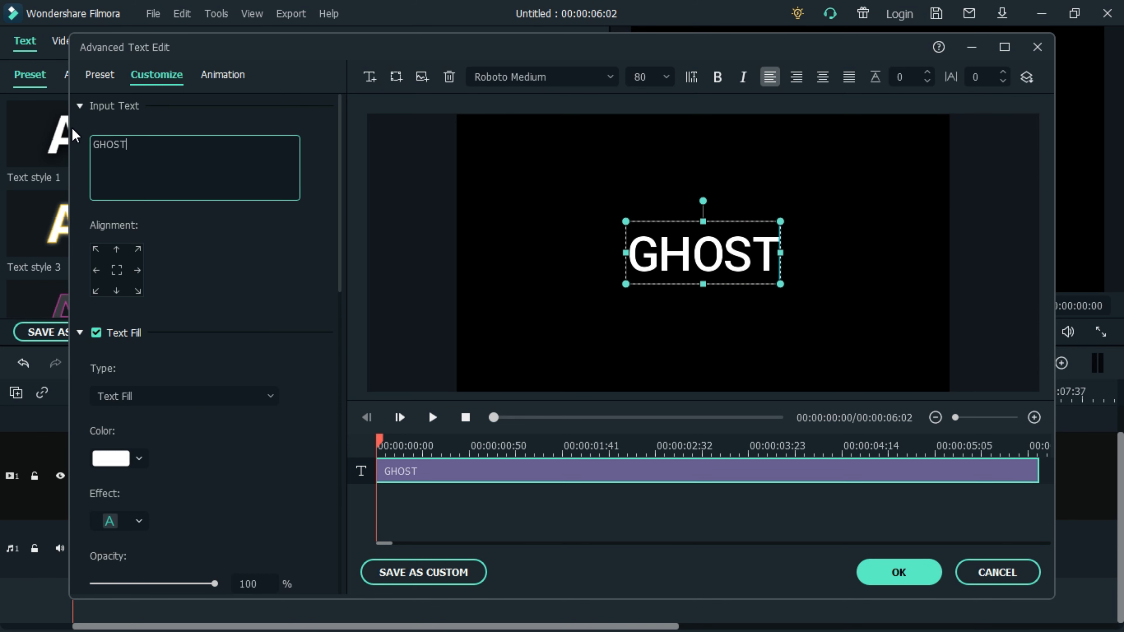
pyautogui.click(978, 79)
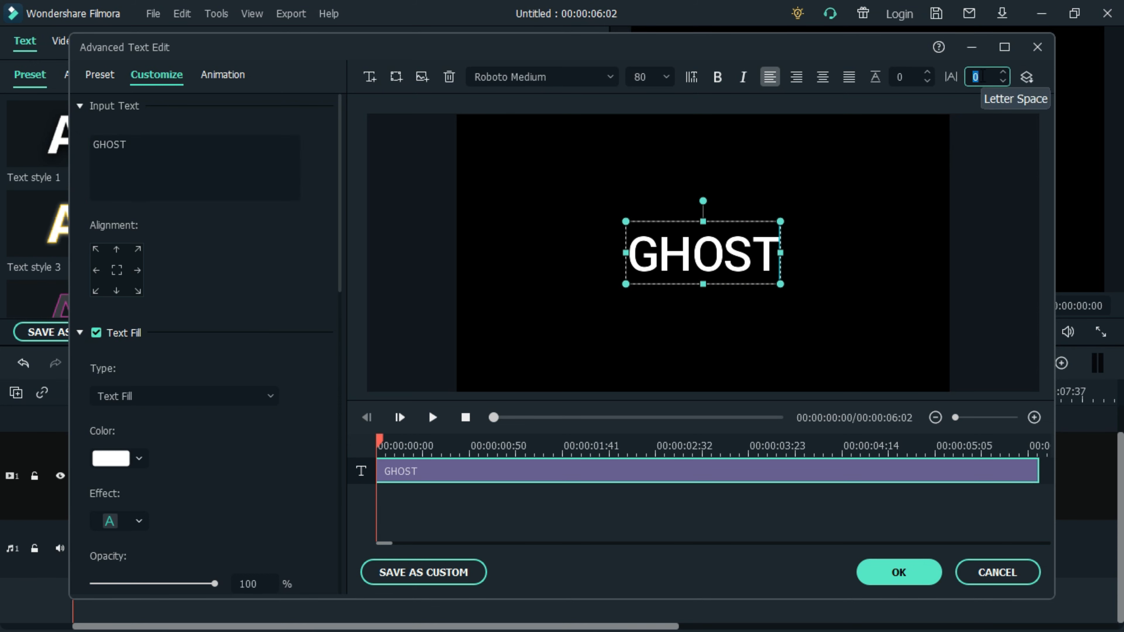
pyautogui.click(848, 78)
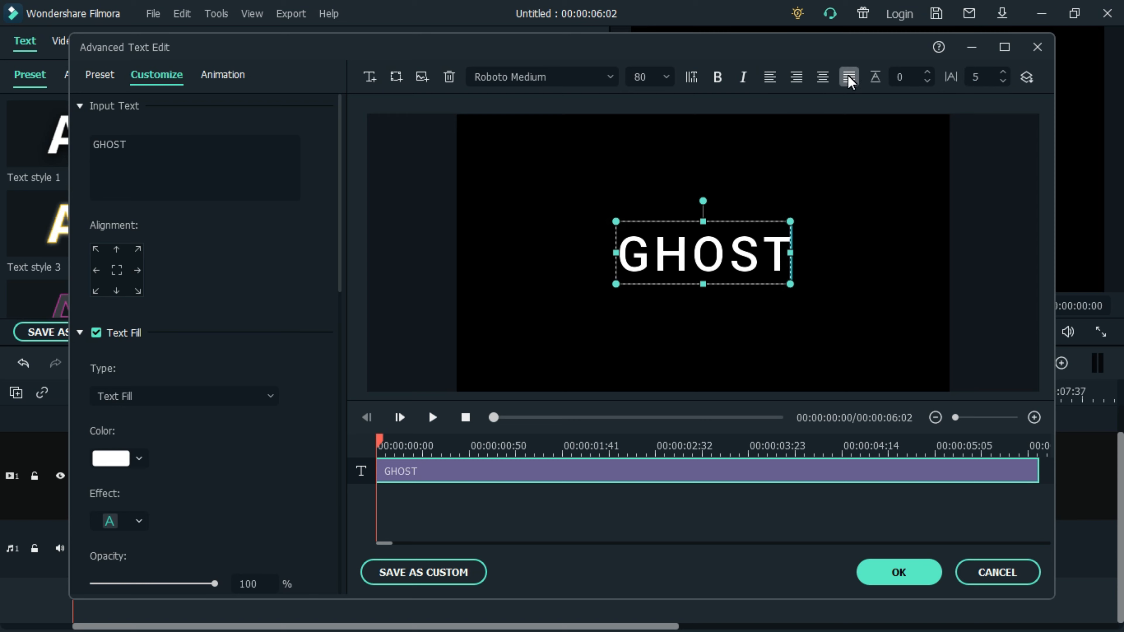
# Set the title to font size 125 in Montserrat Black.
pyautogui.click(666, 78)
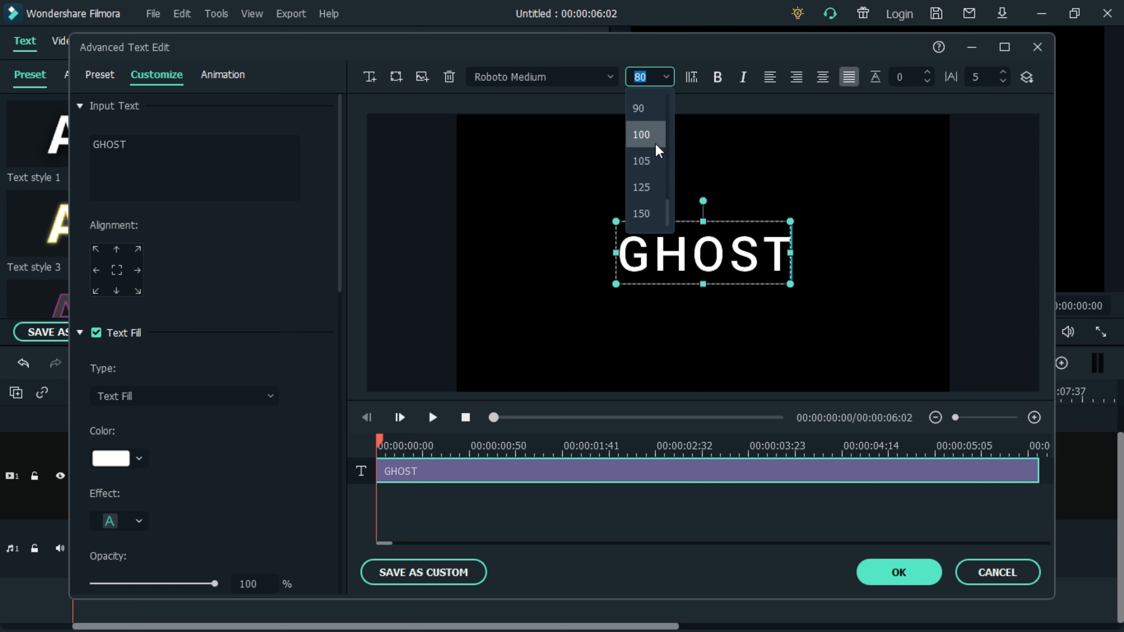
pyautogui.click(642, 187)
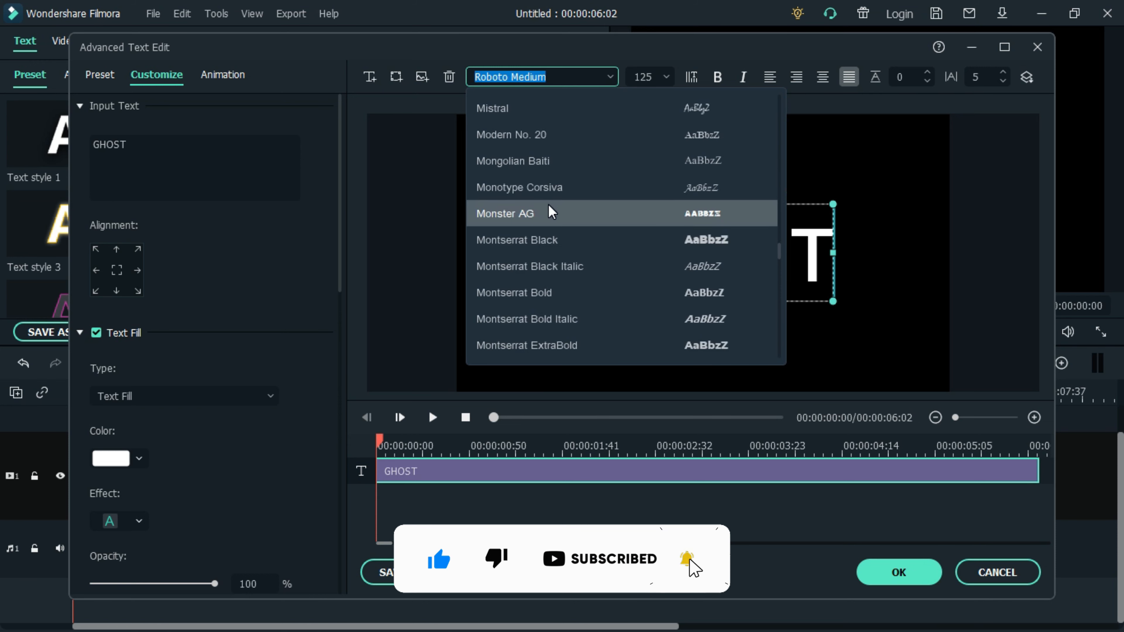
pyautogui.scroll(-3)
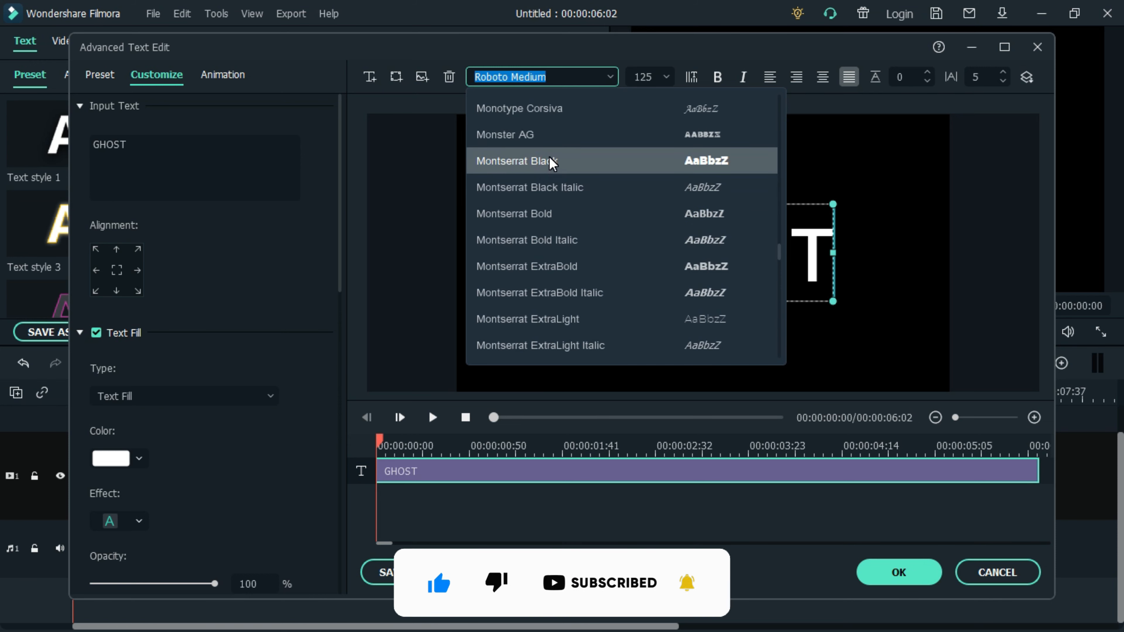
pyautogui.click(528, 161)
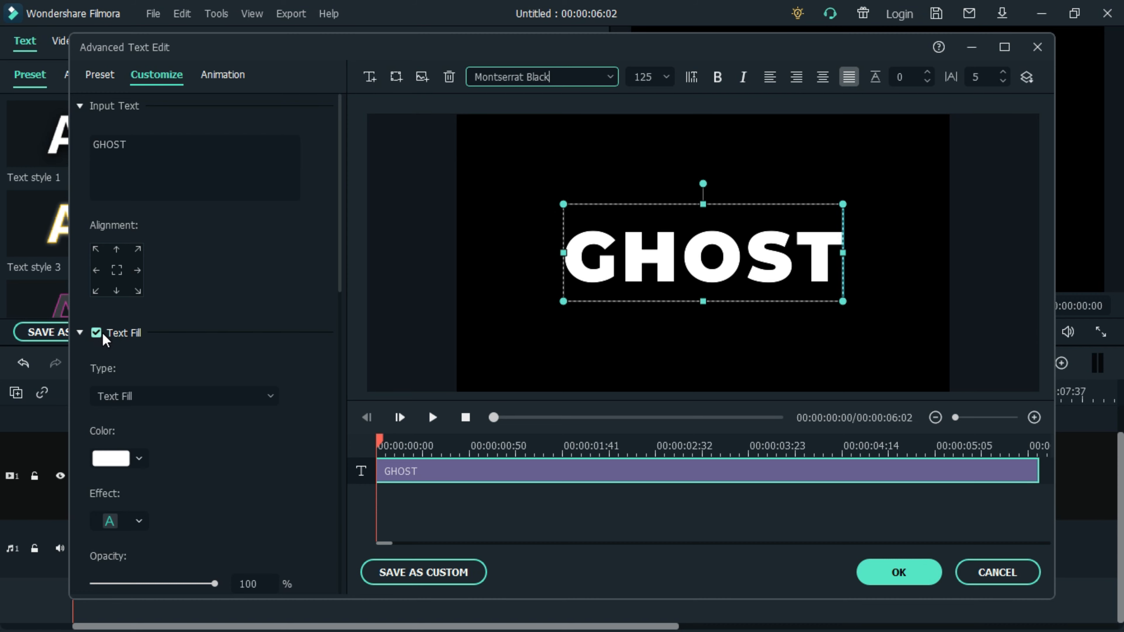
# Fill the GHOST letters with the wallpaperflare parchment texture image at blur 8.
pyautogui.click(184, 395)
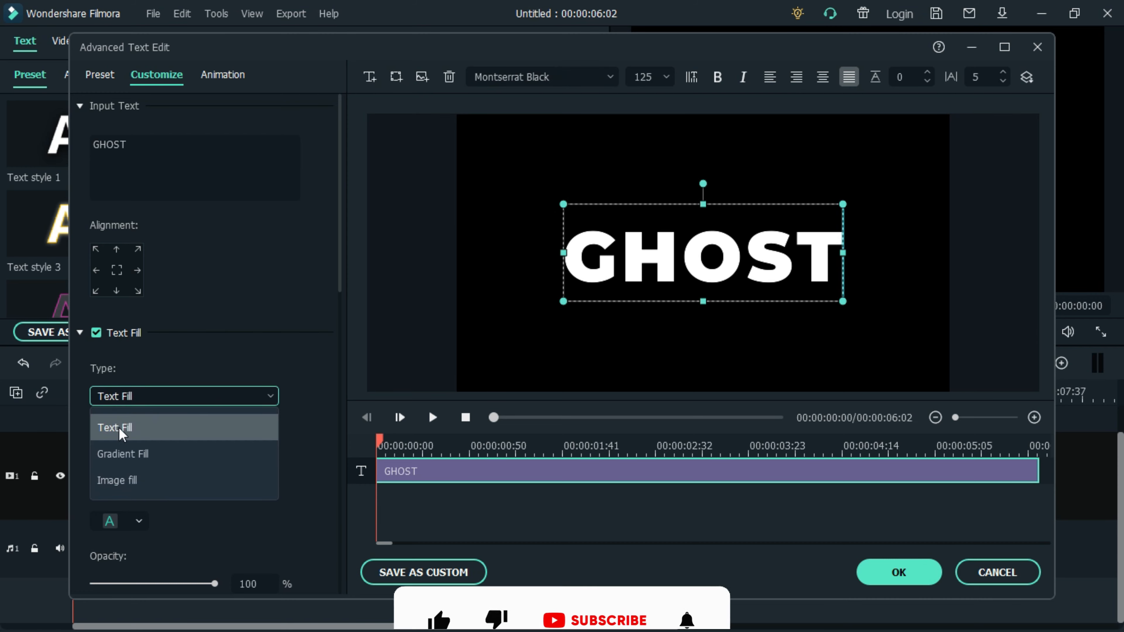
pyautogui.click(117, 480)
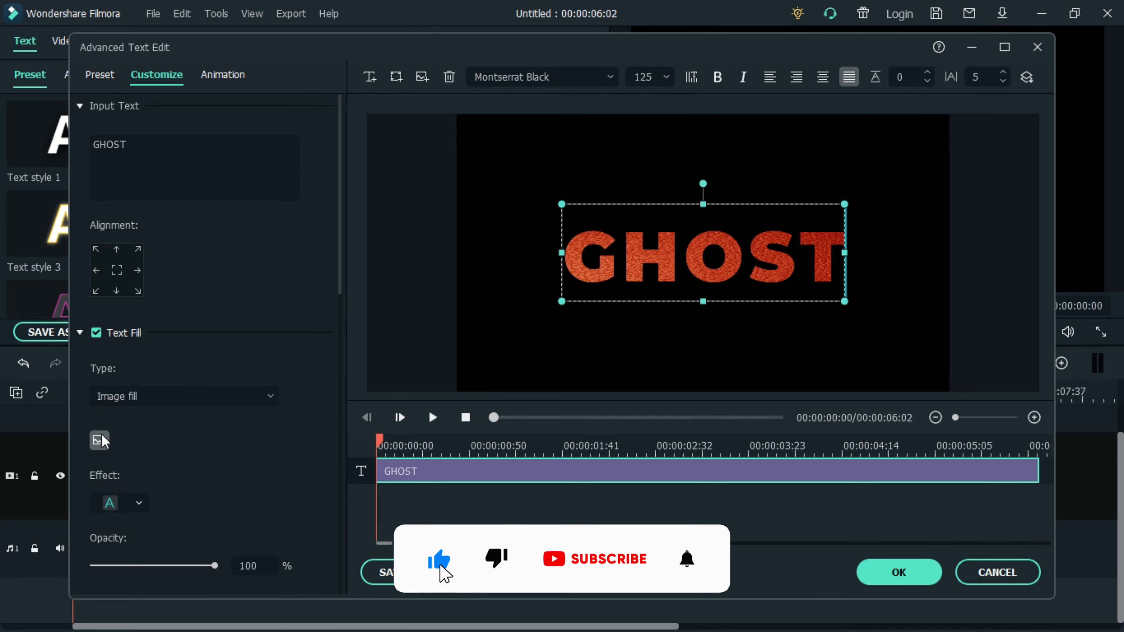
pyautogui.click(99, 440)
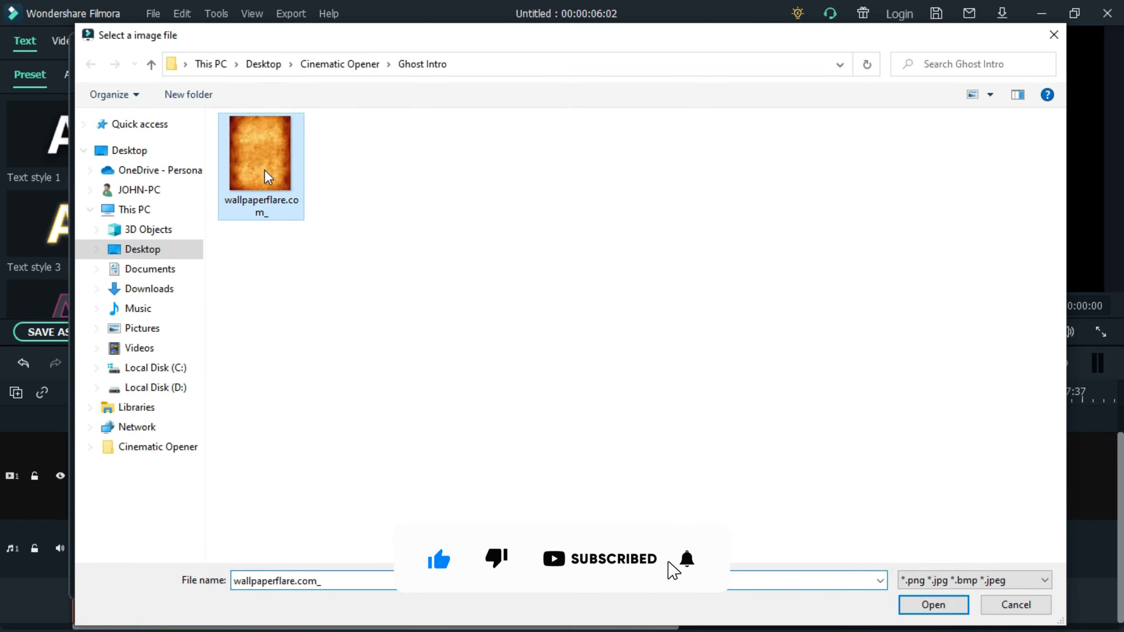
pyautogui.click(933, 605)
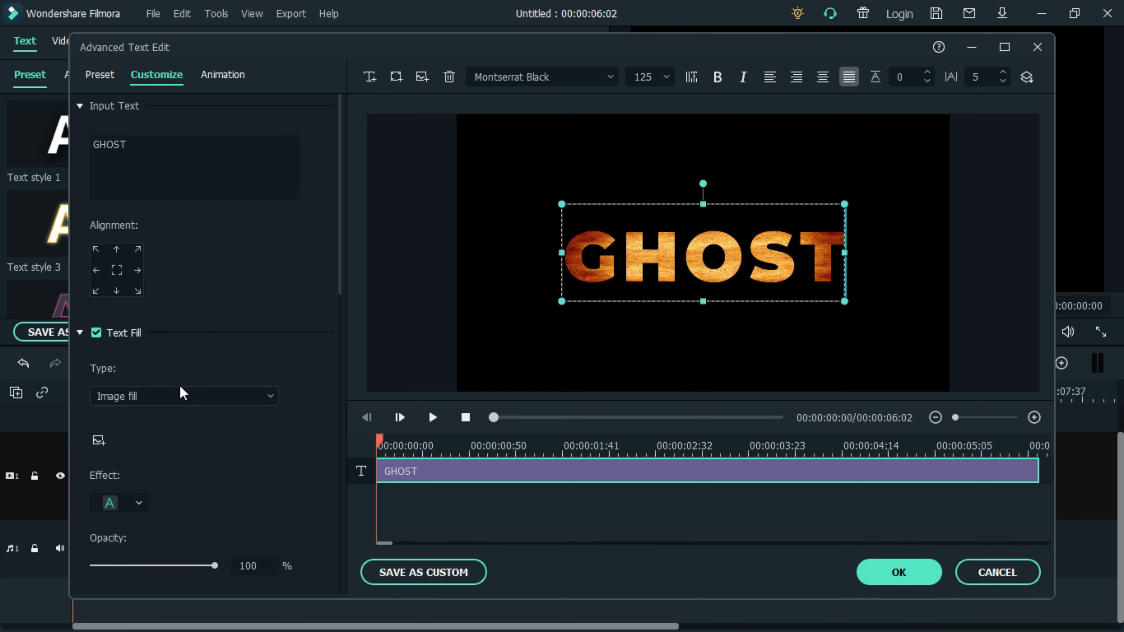
pyautogui.click(138, 503)
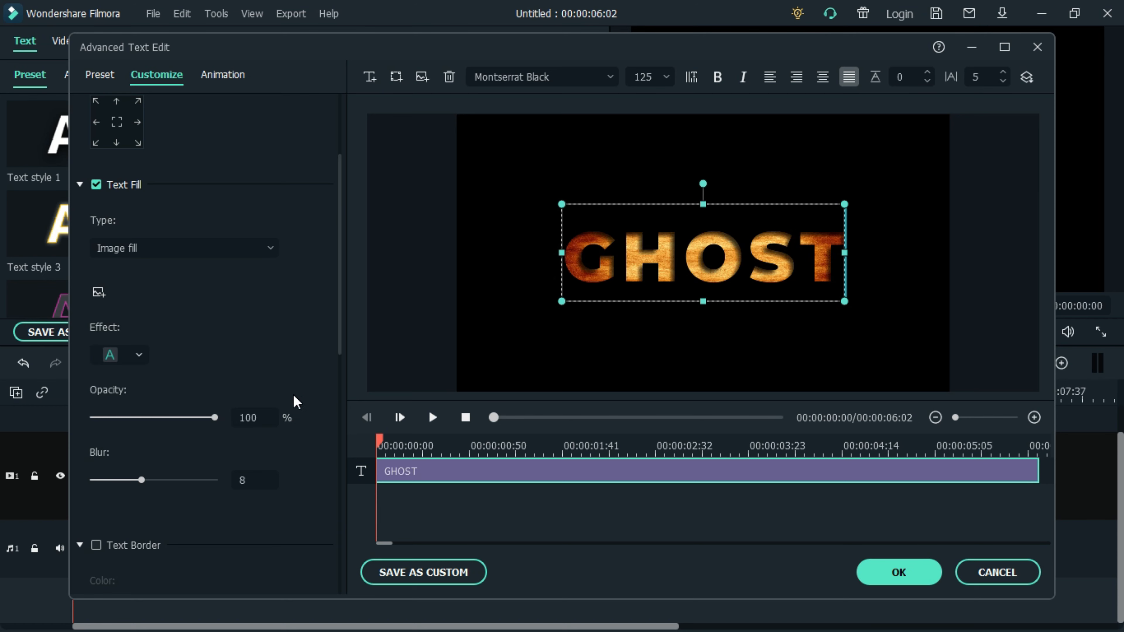
pyautogui.scroll(-3)
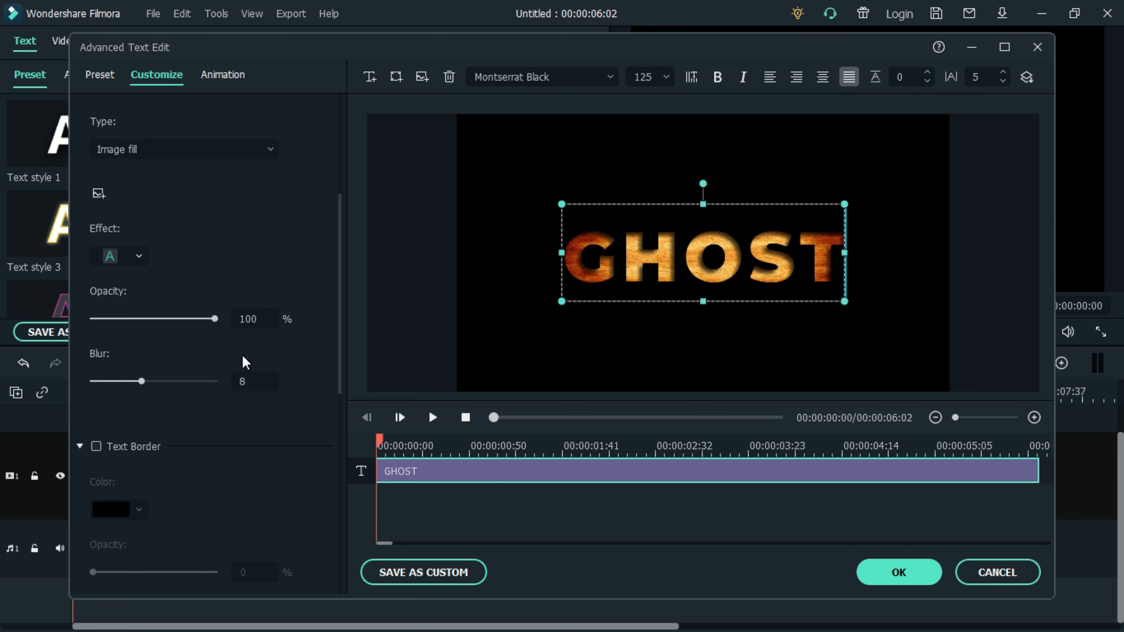
pyautogui.scroll(-3)
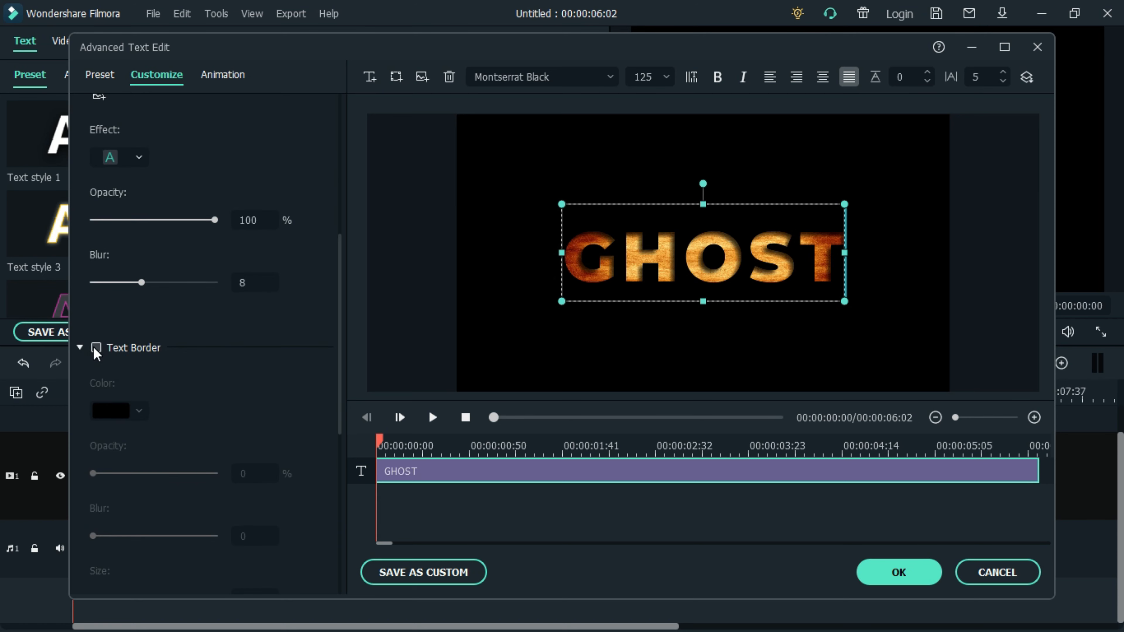
# Add an orange (#ff5500) text border to GHOST at 50% opacity.
pyautogui.click(96, 348)
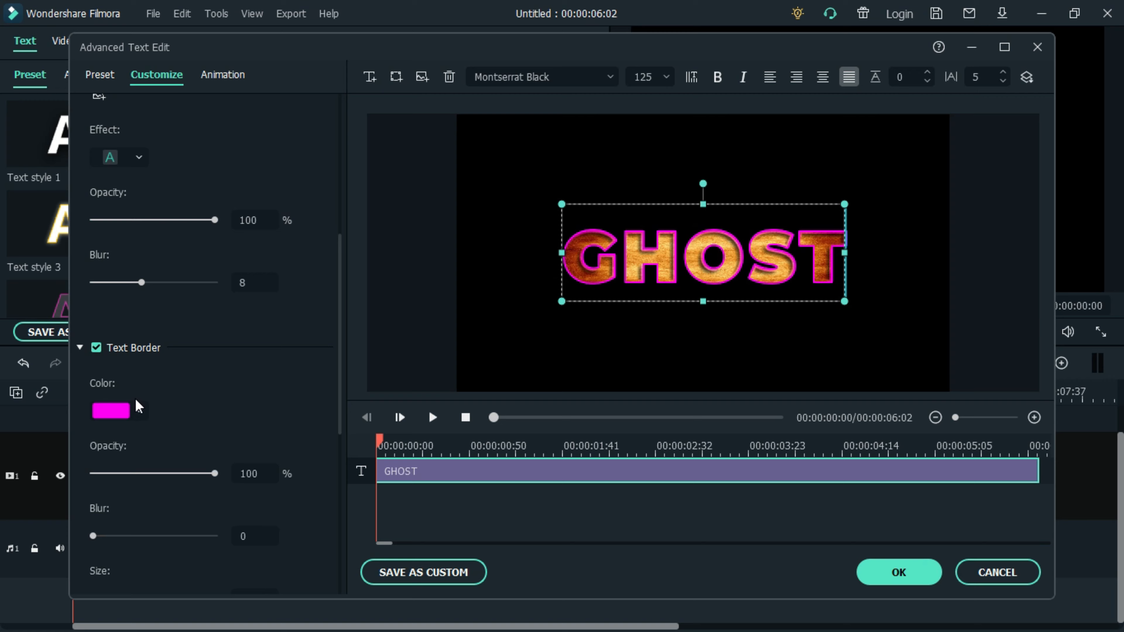
pyautogui.click(112, 411)
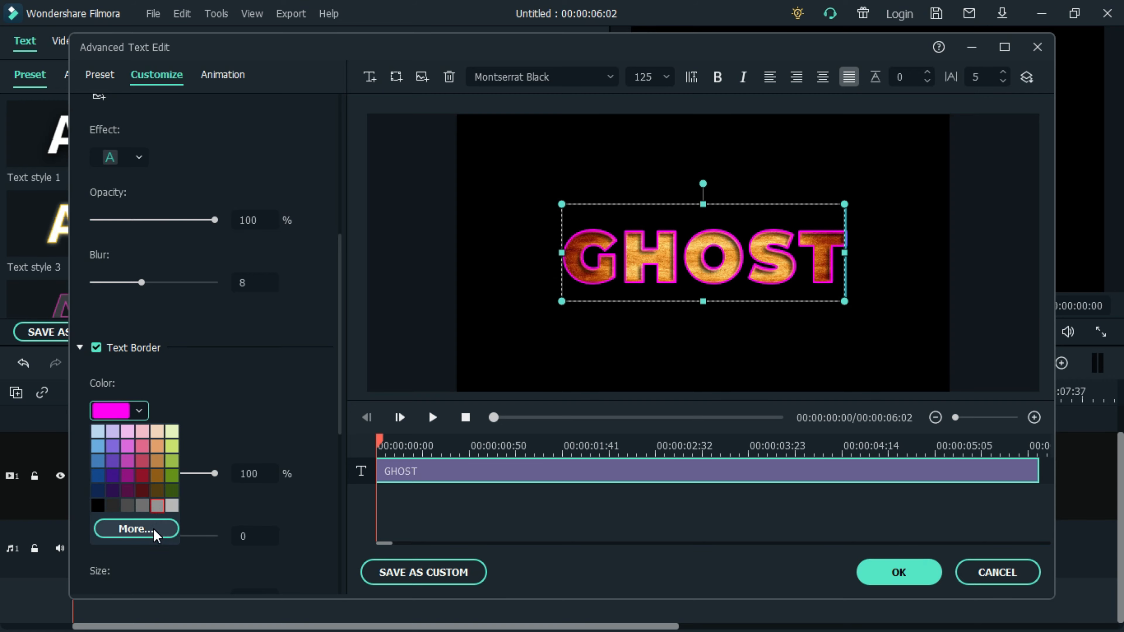
pyautogui.click(137, 530)
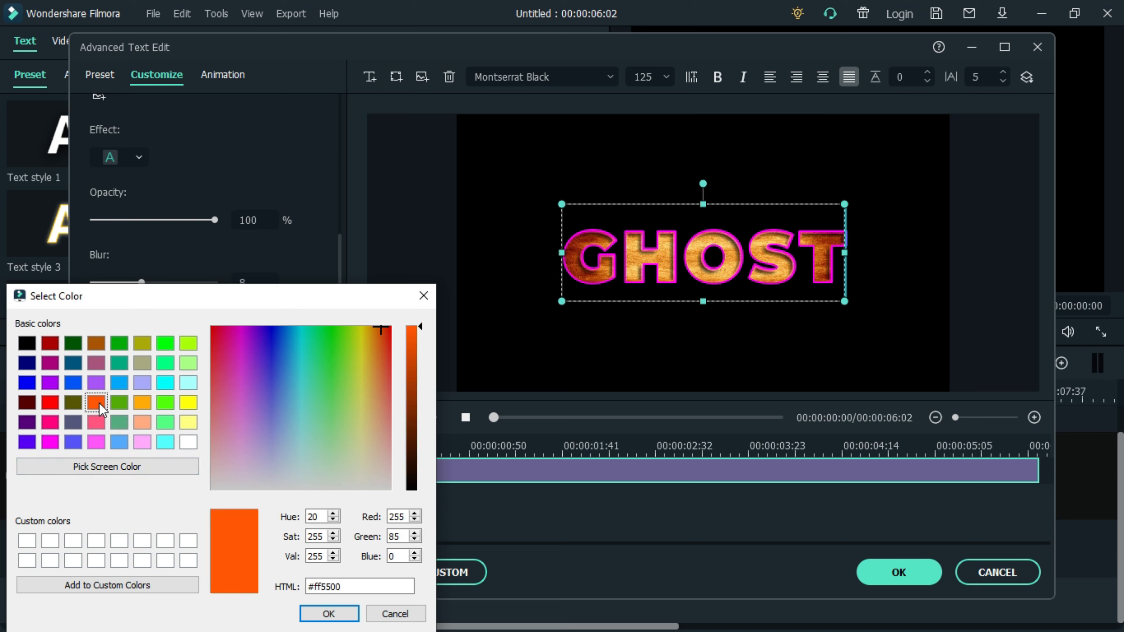
pyautogui.click(328, 614)
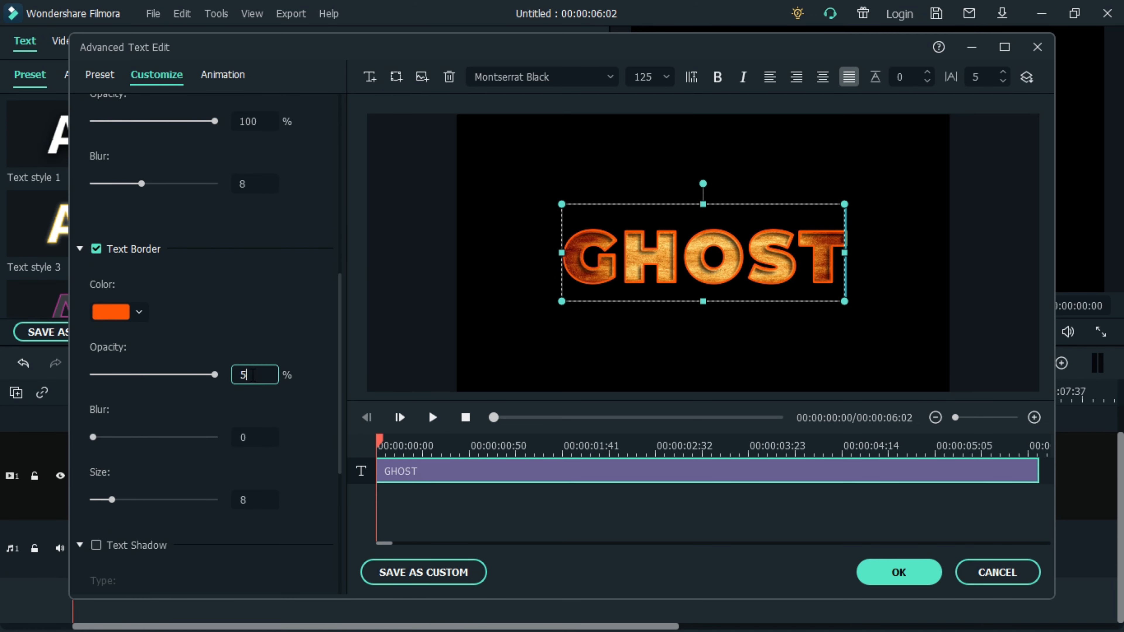
pyautogui.write('50')
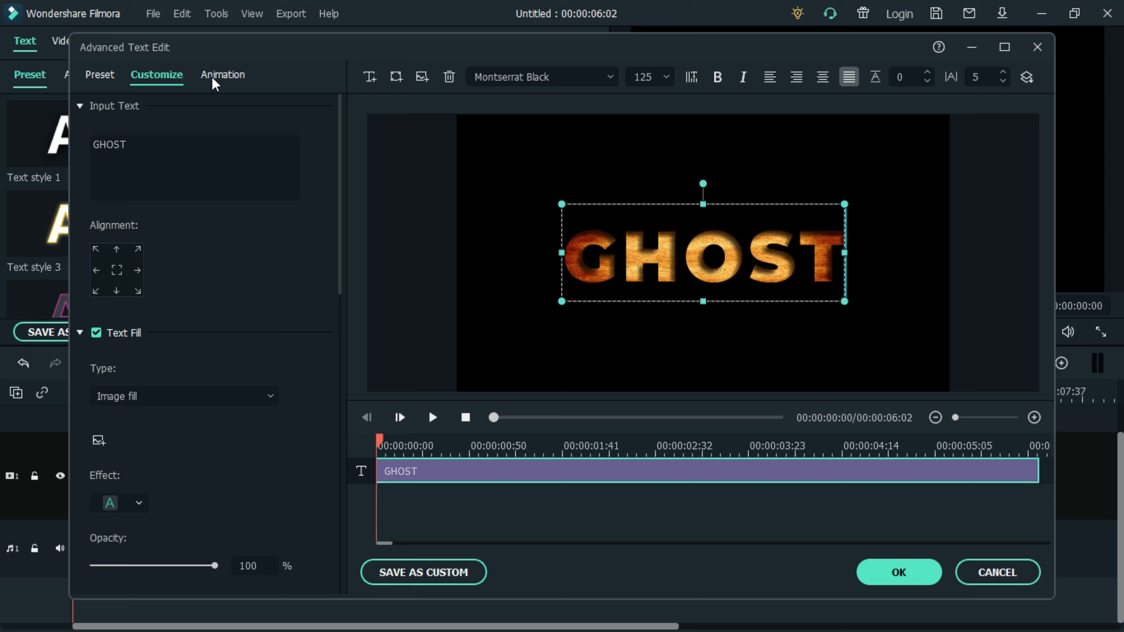
# Apply the String Blur animation to GHOST, preview it, and accept the title edits.
pyautogui.click(222, 75)
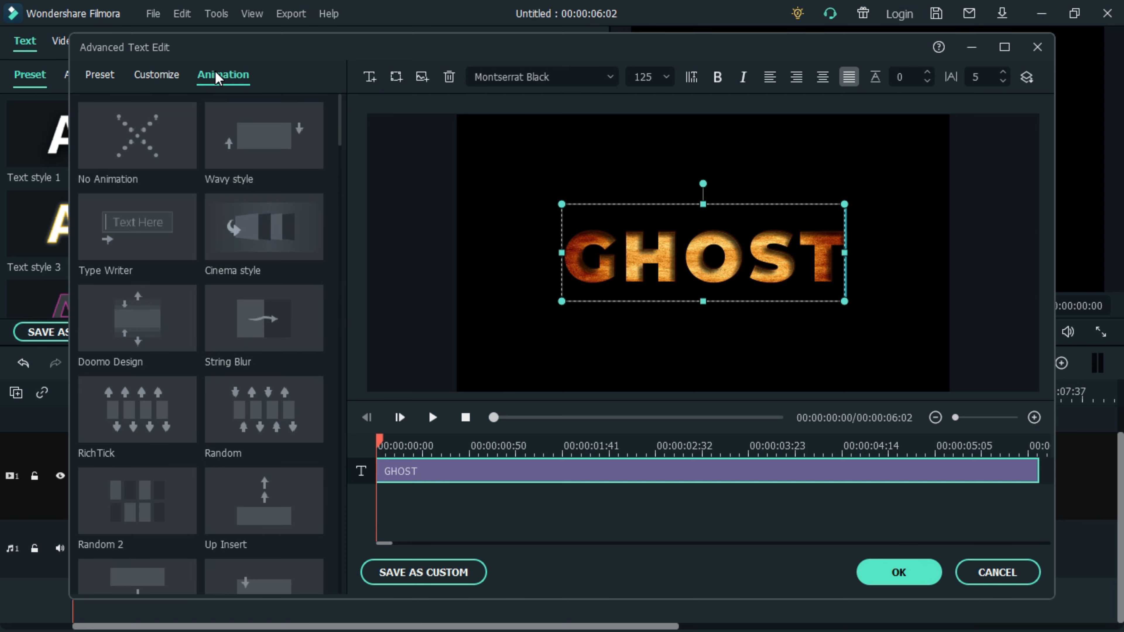
pyautogui.click(269, 324)
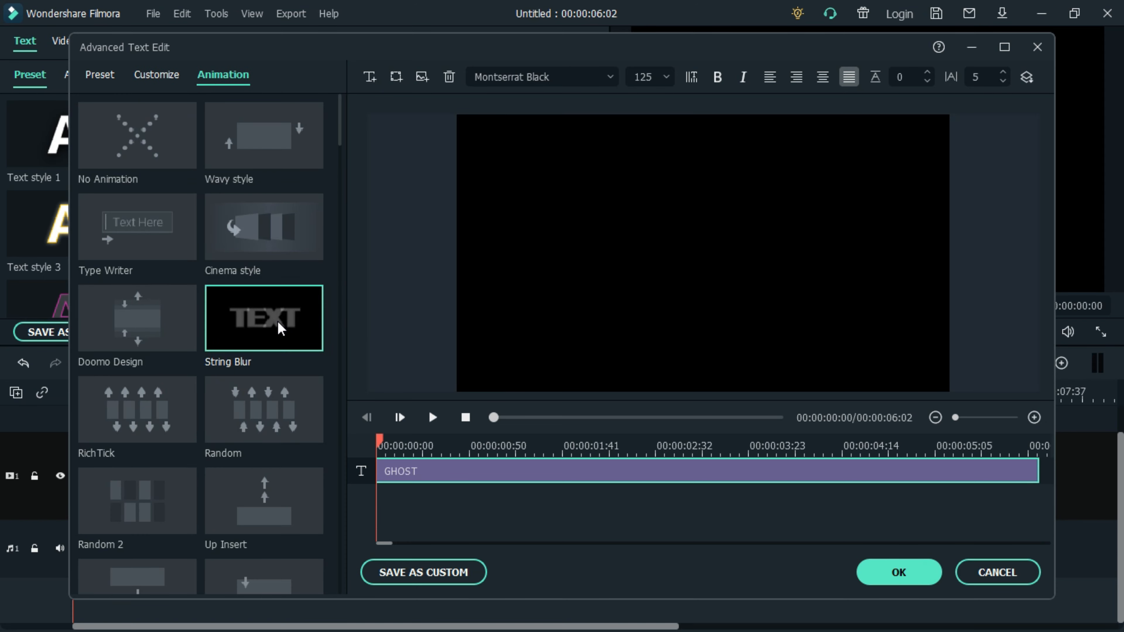
pyautogui.click(275, 329)
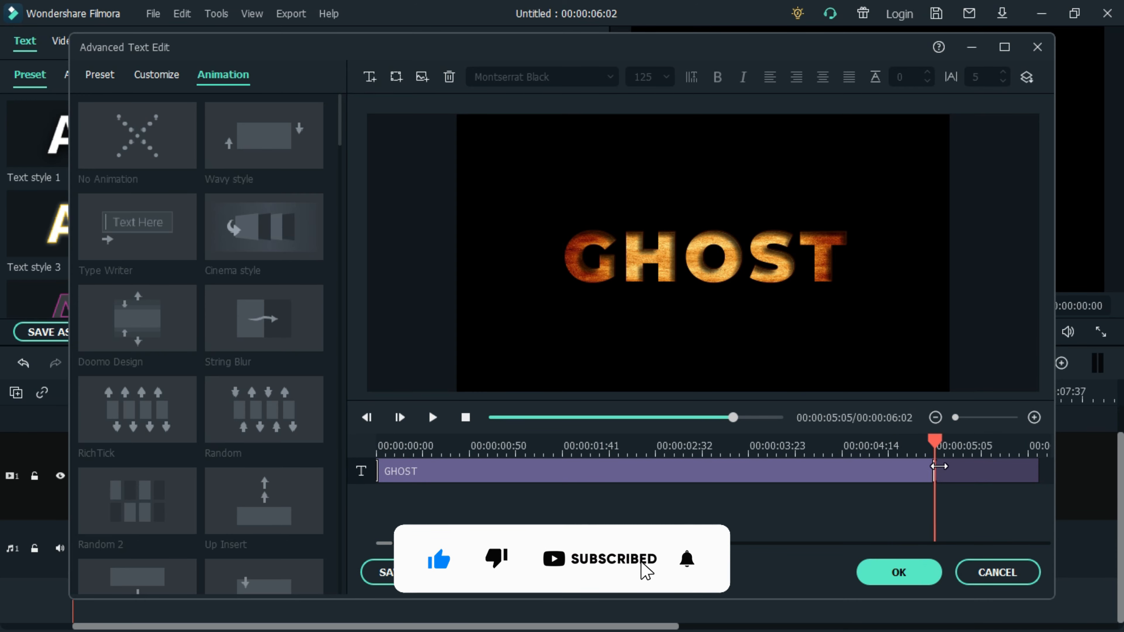
pyautogui.click(898, 572)
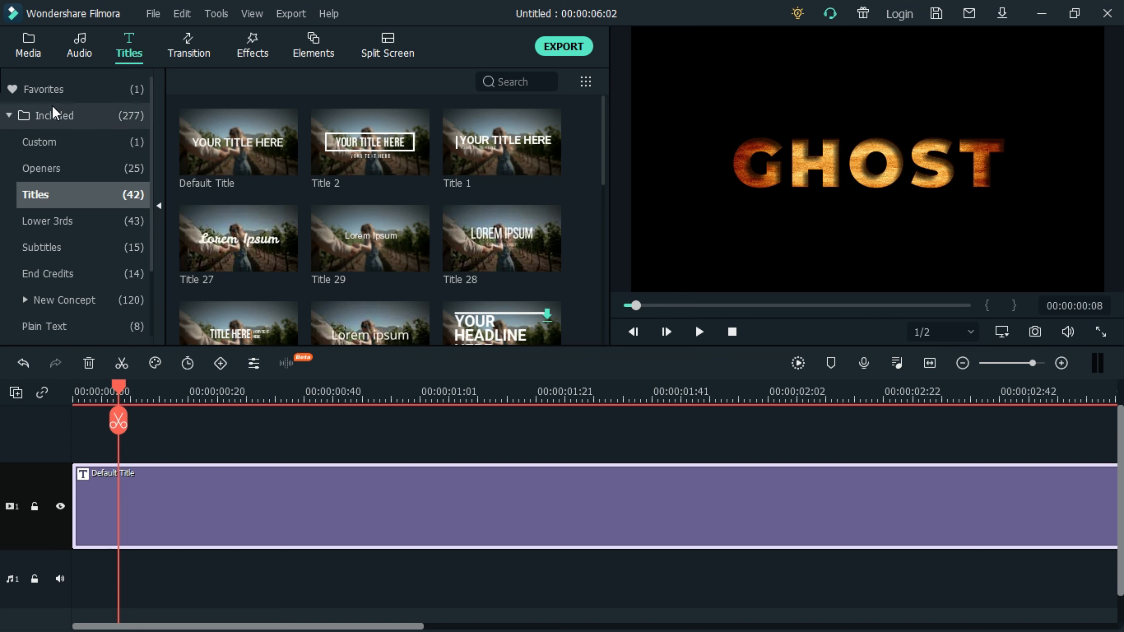
# Add the Reflek clip above the title, matching the project to 1920x1080 25fps, and slow it to 0.5x.
pyautogui.click(29, 46)
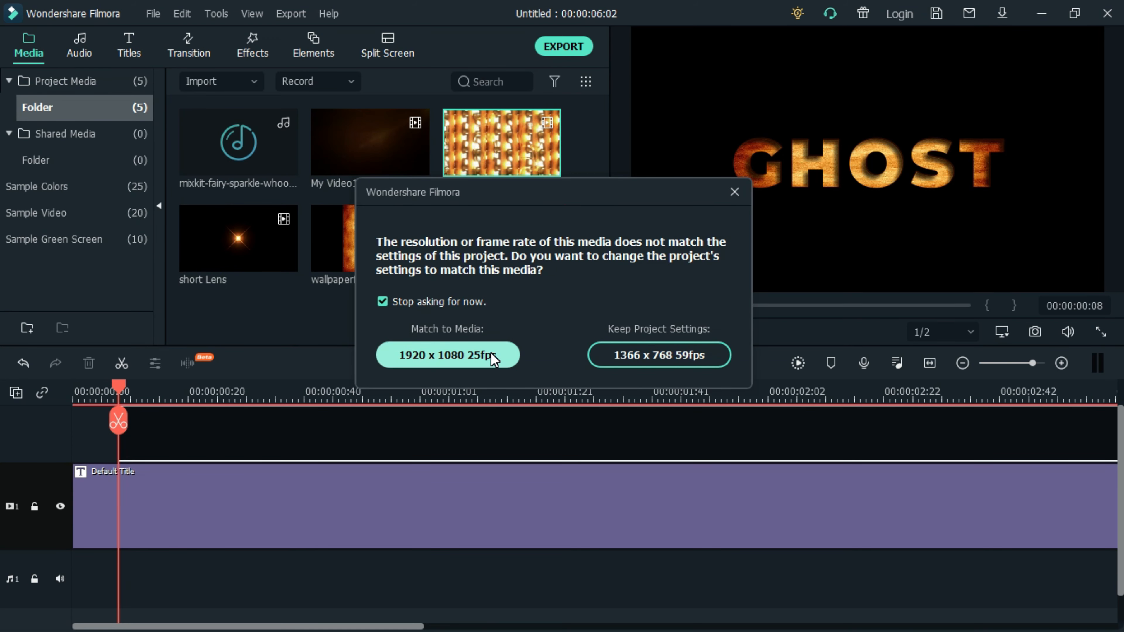
pyautogui.click(446, 355)
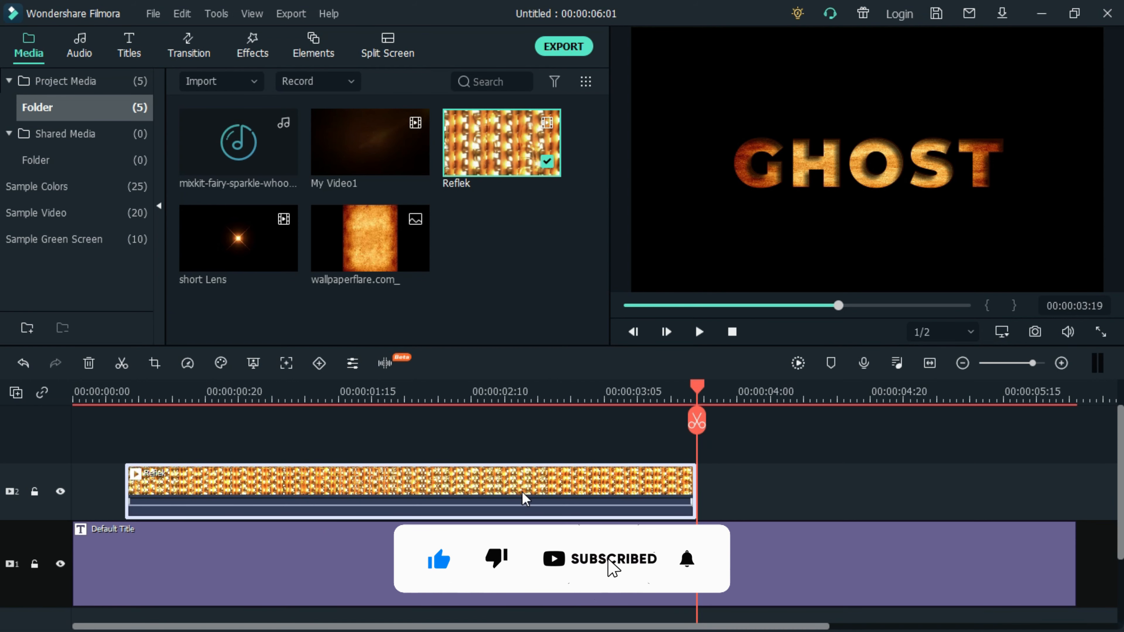
pyautogui.click(187, 364)
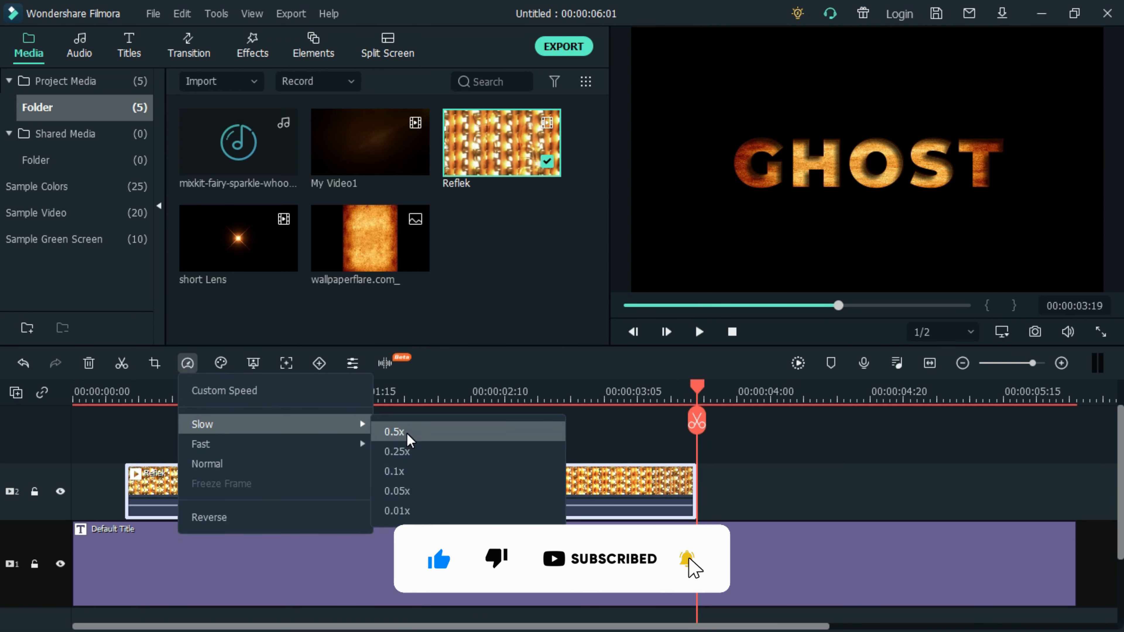
pyautogui.click(394, 432)
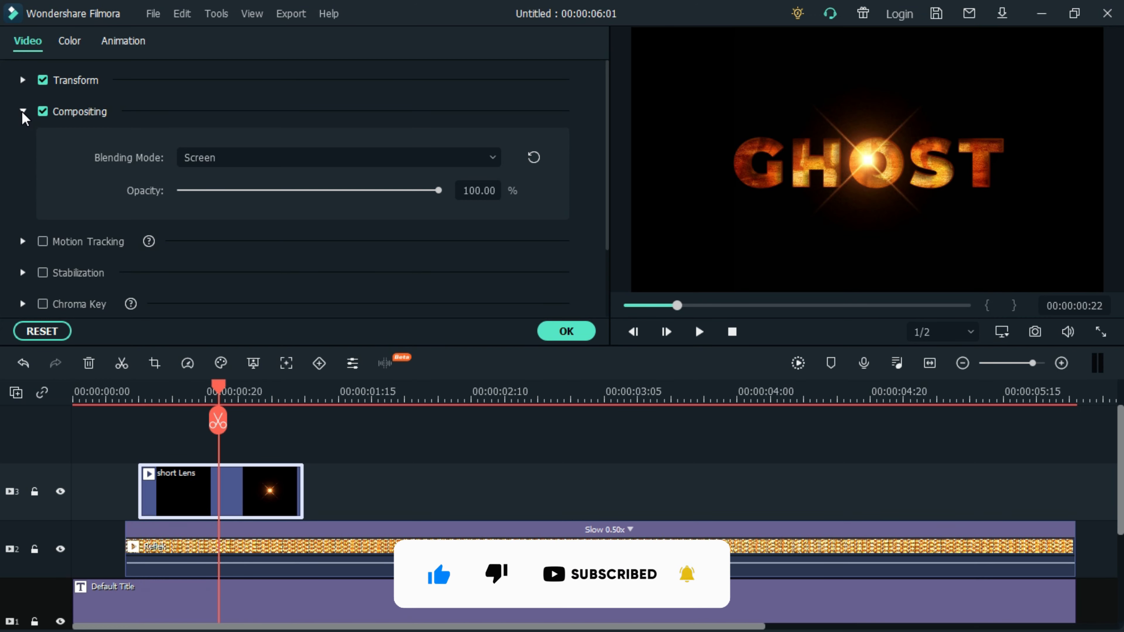
# Position the screen-blended Lens flare at X 167, Y 27 over the top-right of GHOST.
pyautogui.click(23, 81)
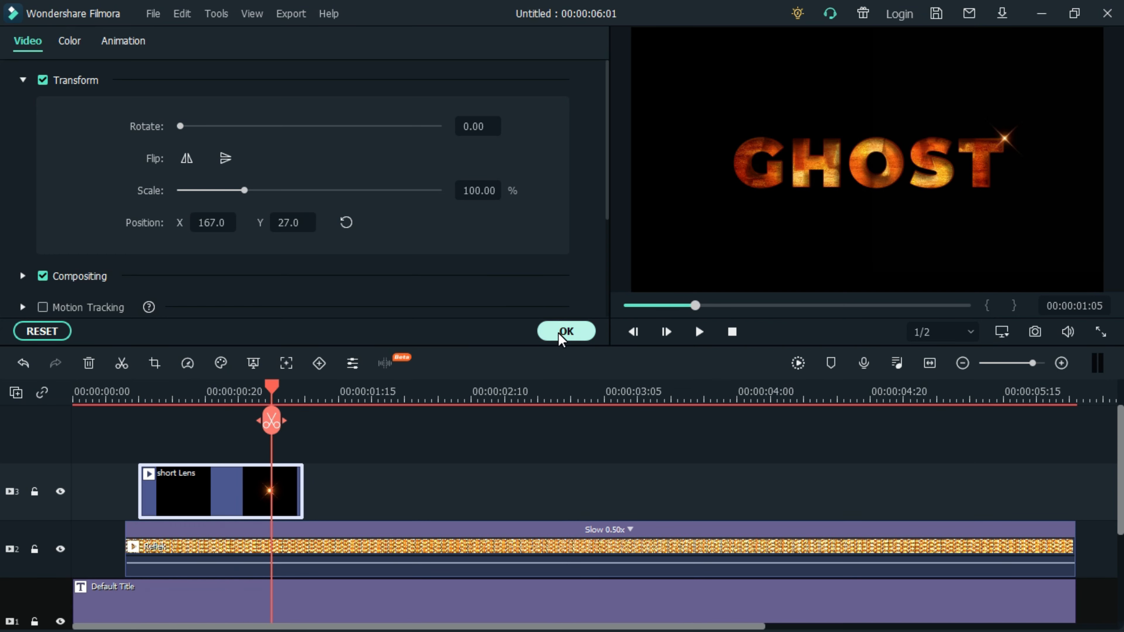
pyautogui.click(565, 331)
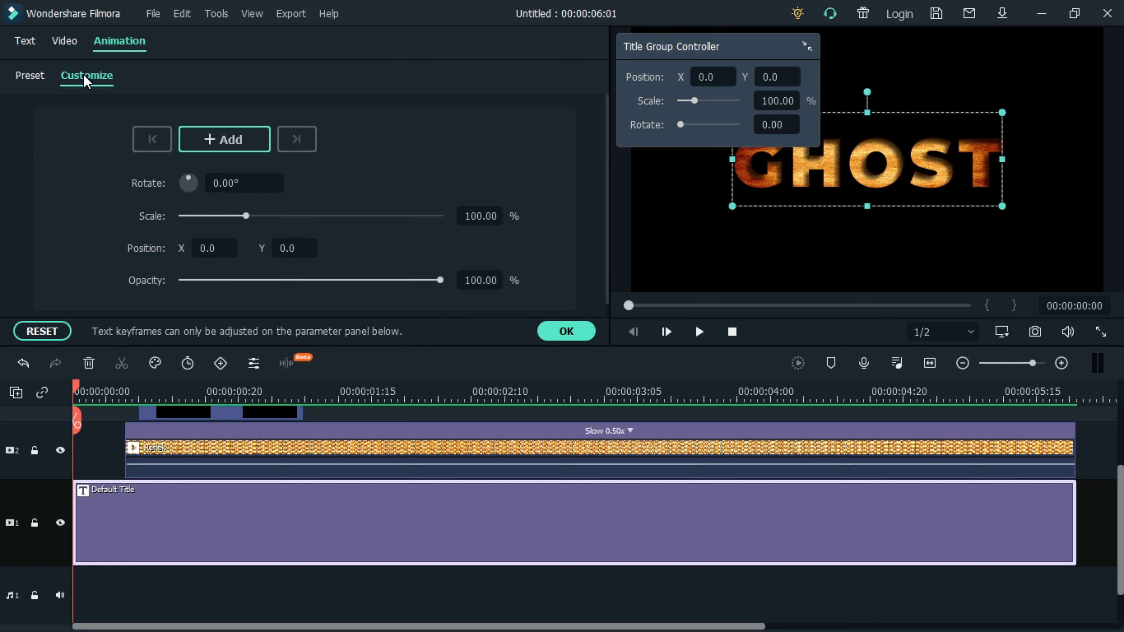
# Keyframe GHOST from 400% scale and -12° rotation at the start to defaults shortly after.
pyautogui.click(225, 139)
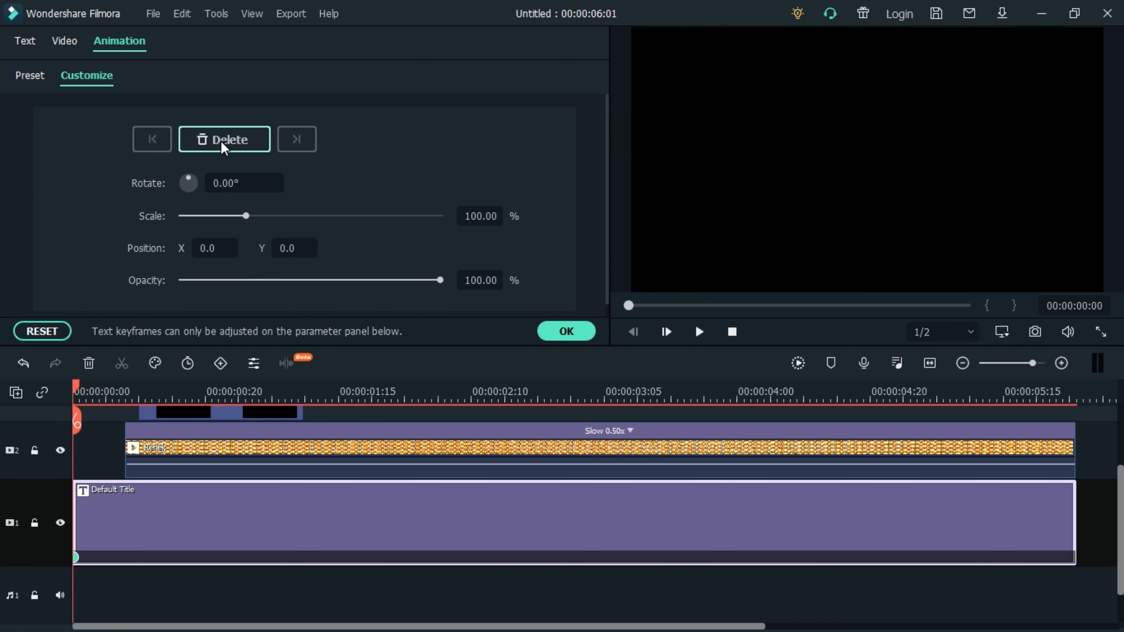
pyautogui.write('-12')
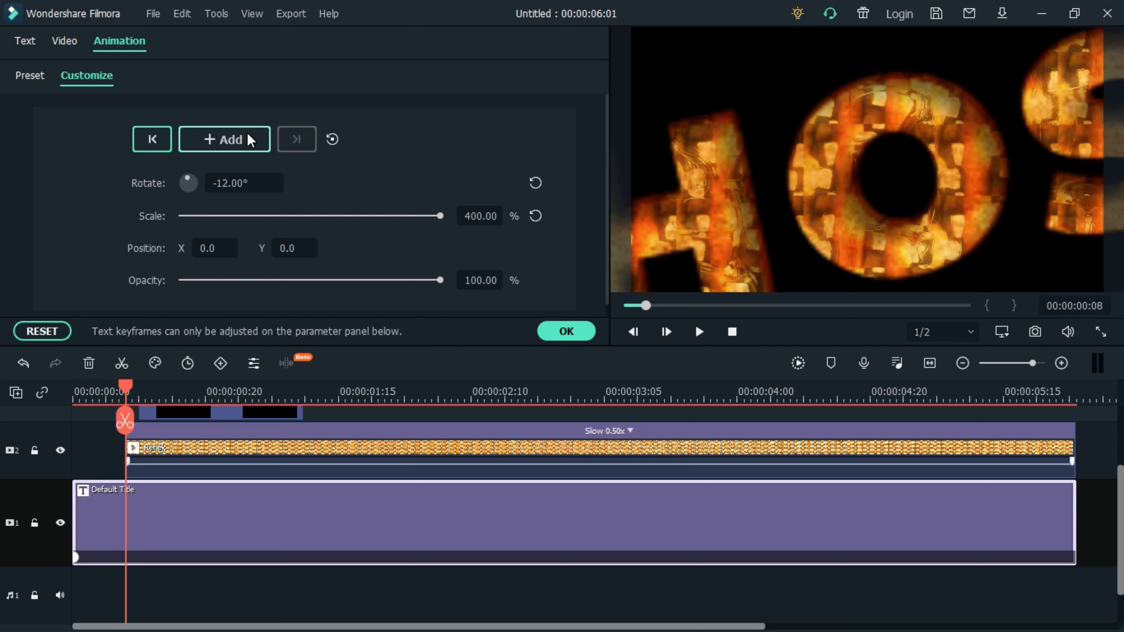
pyautogui.click(225, 140)
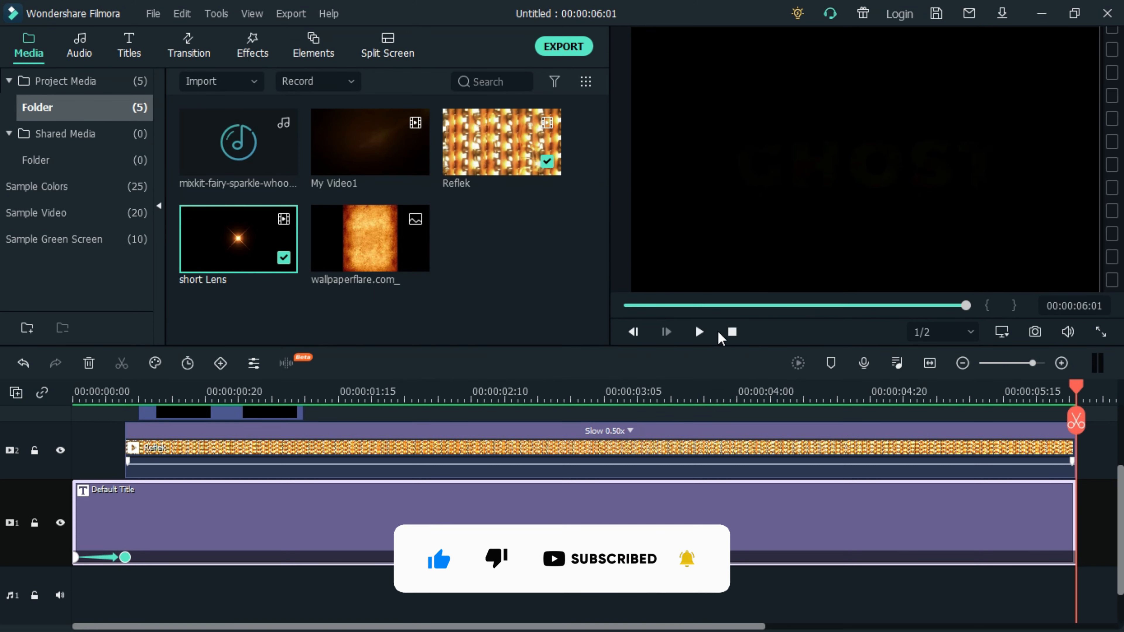
# Export the intro as the 1920x1080 MP4 Ghost Intro2.mp4 and close the finished export.
pyautogui.click(564, 46)
pyautogui.write('Ghost Intro')
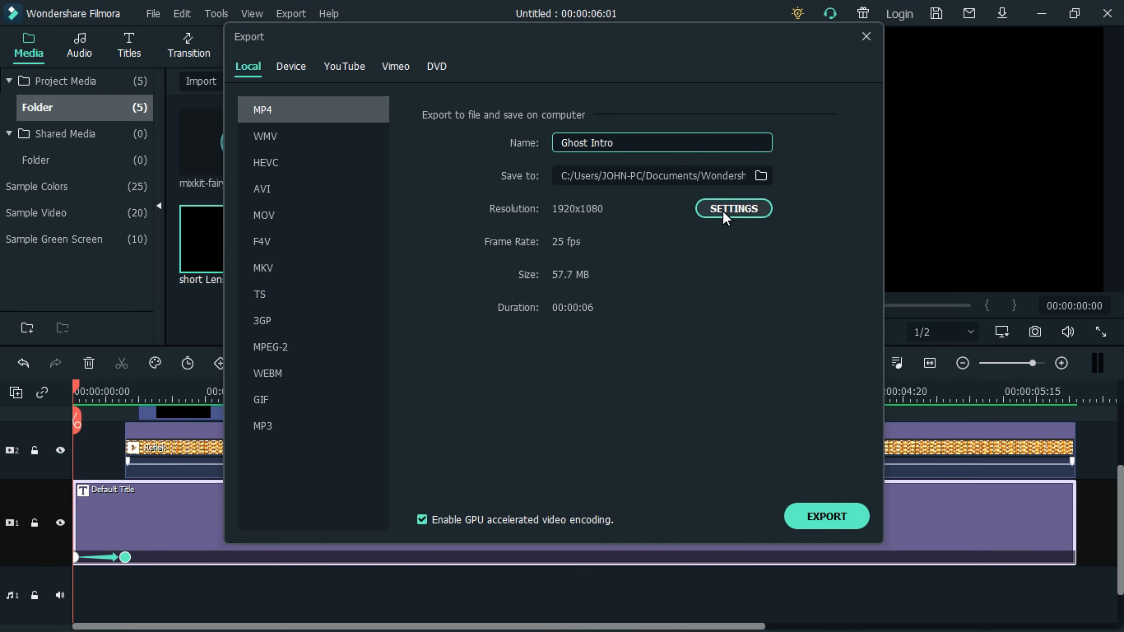
pyautogui.click(826, 516)
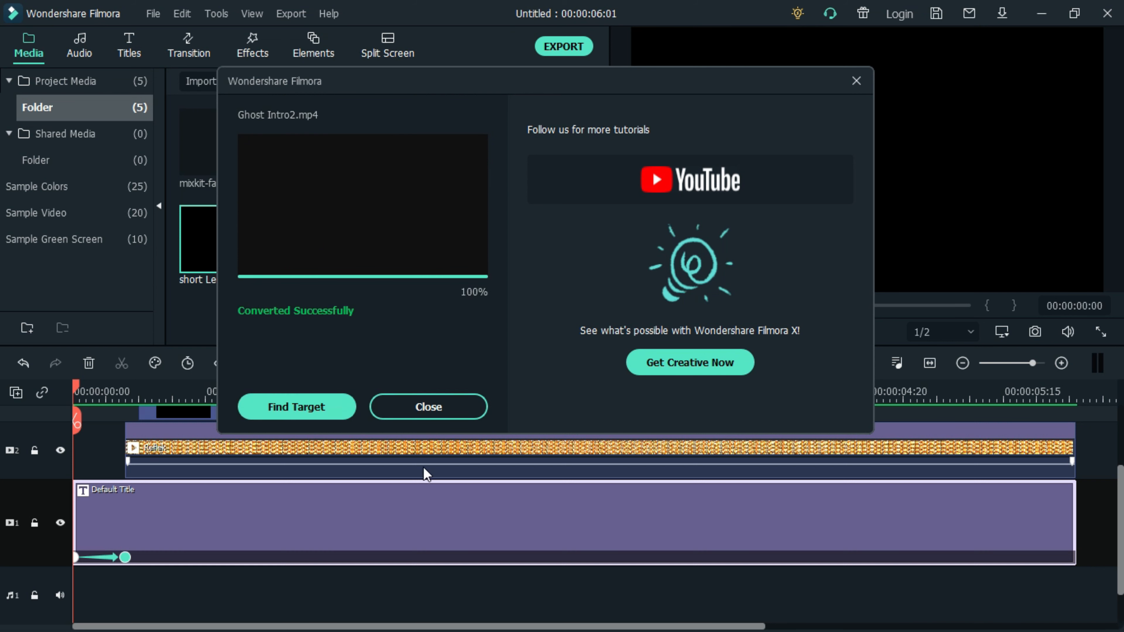
pyautogui.click(429, 407)
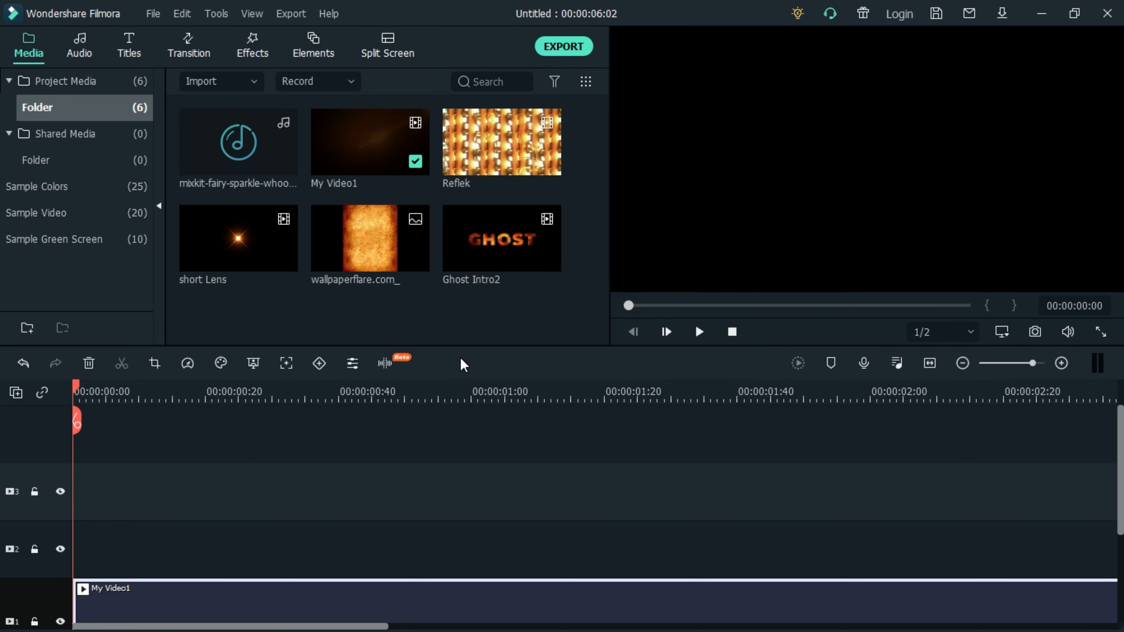
# Set the My Video1 background clip's compositing opacity to 75 and confirm.
pyautogui.click(731, 332)
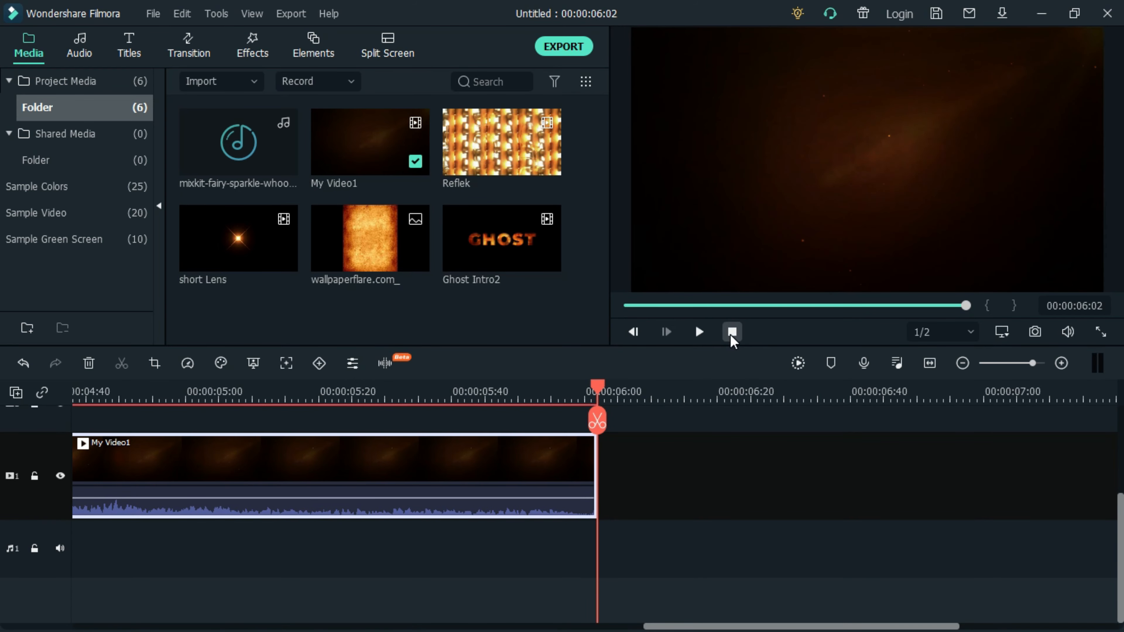
pyautogui.rightClick(304, 459)
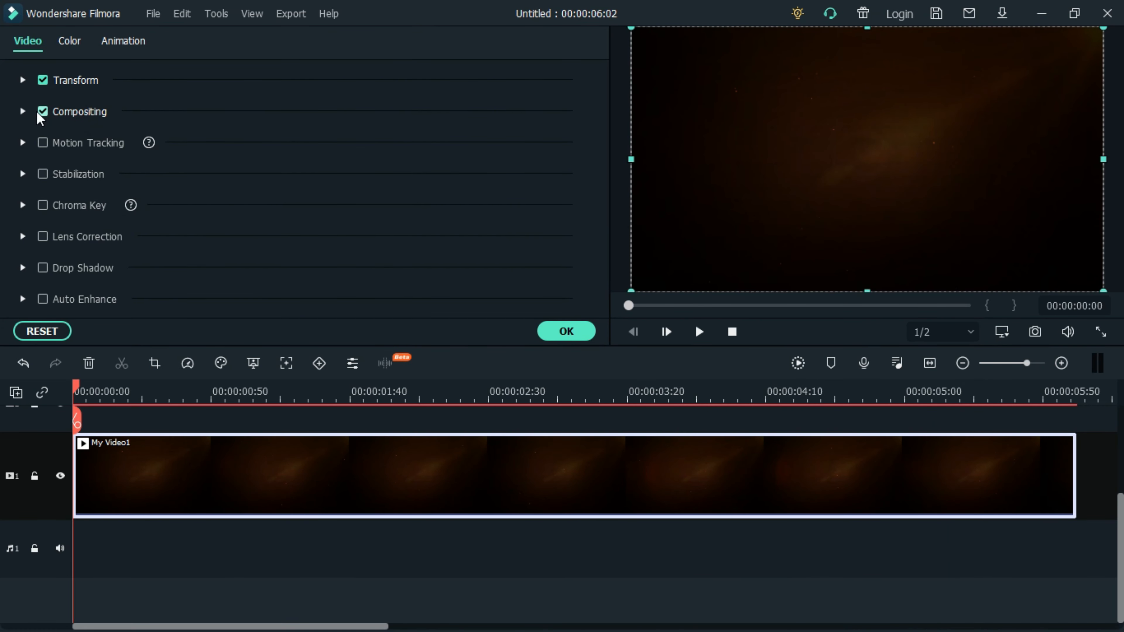
pyautogui.click(23, 111)
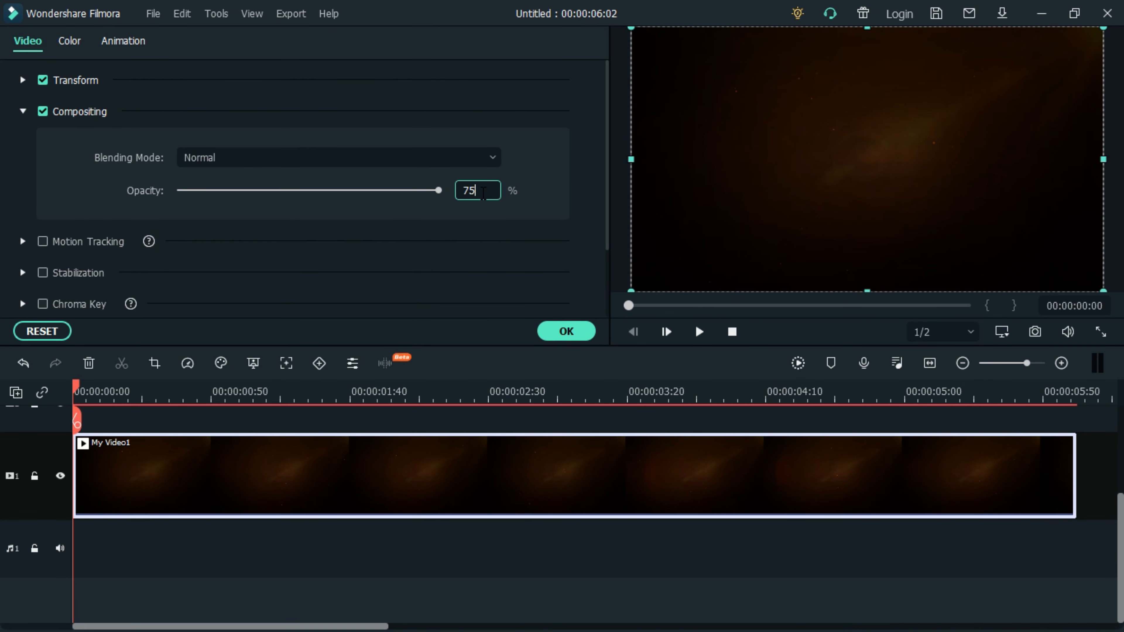
pyautogui.click(564, 332)
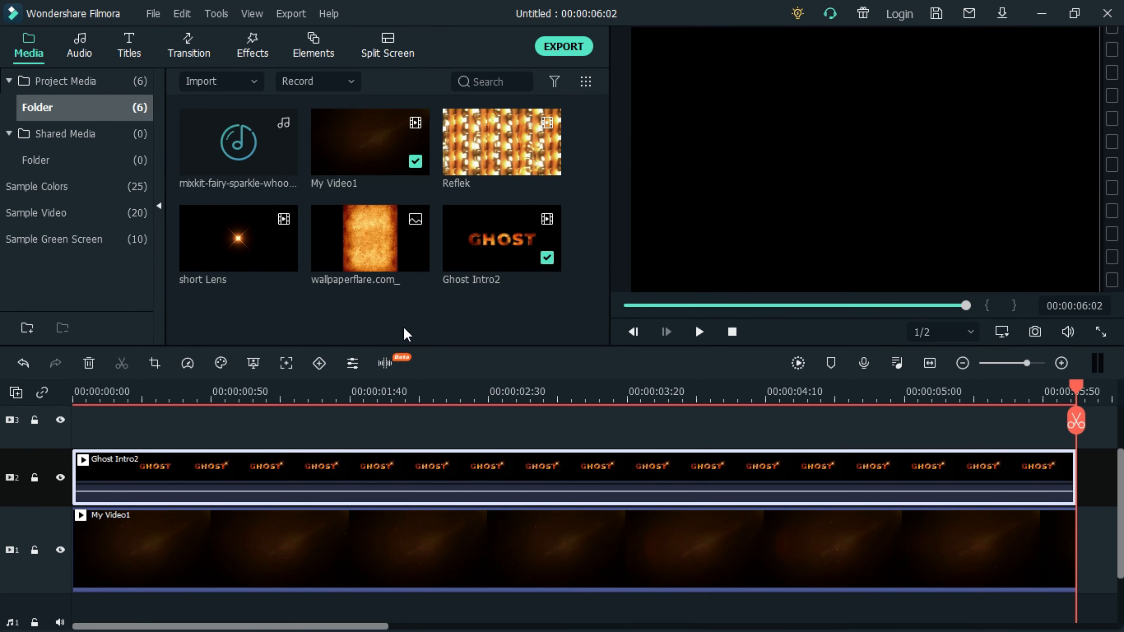
# Review the Ghost Intro2 clip's properties and place the fairy sparkle whoosh audio on the audio track.
pyautogui.rightClick(287, 466)
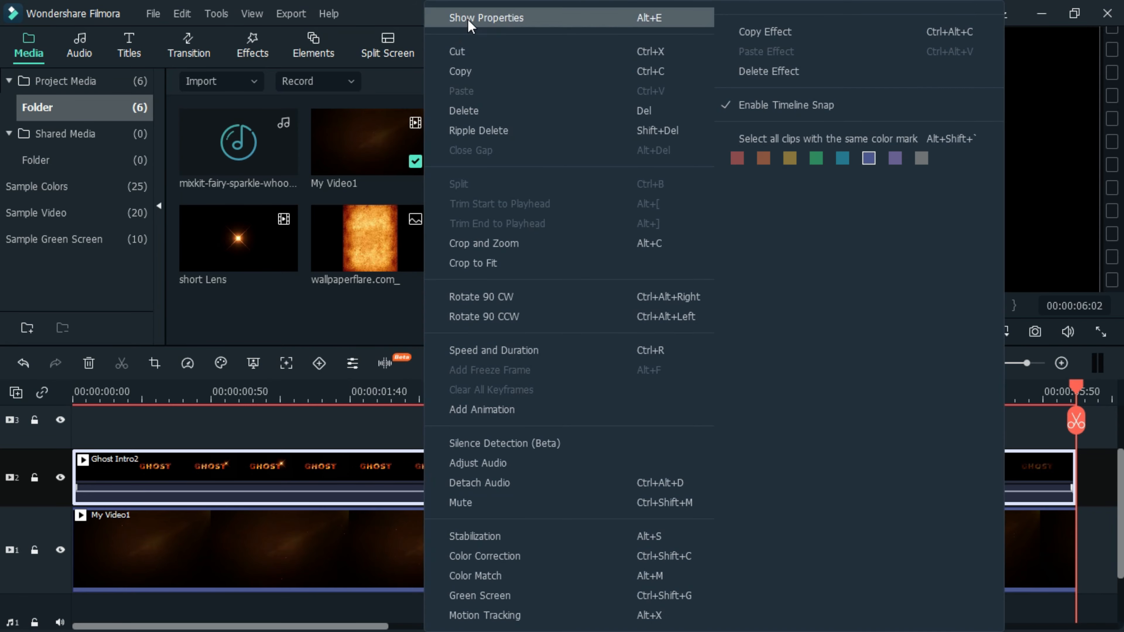
pyautogui.click(486, 18)
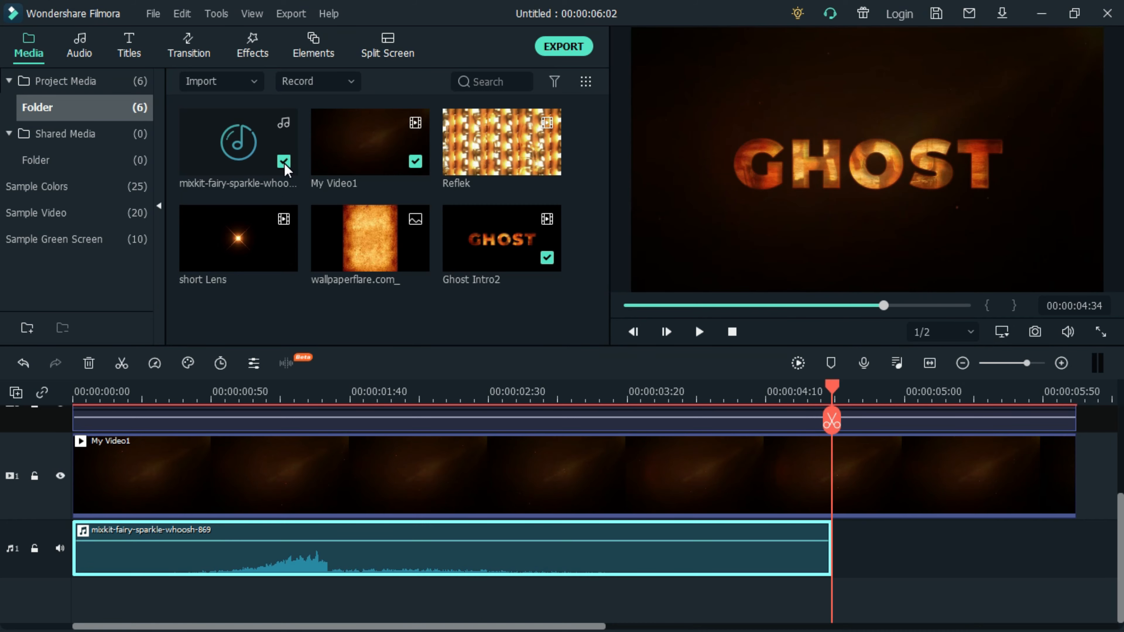
pyautogui.click(163, 399)
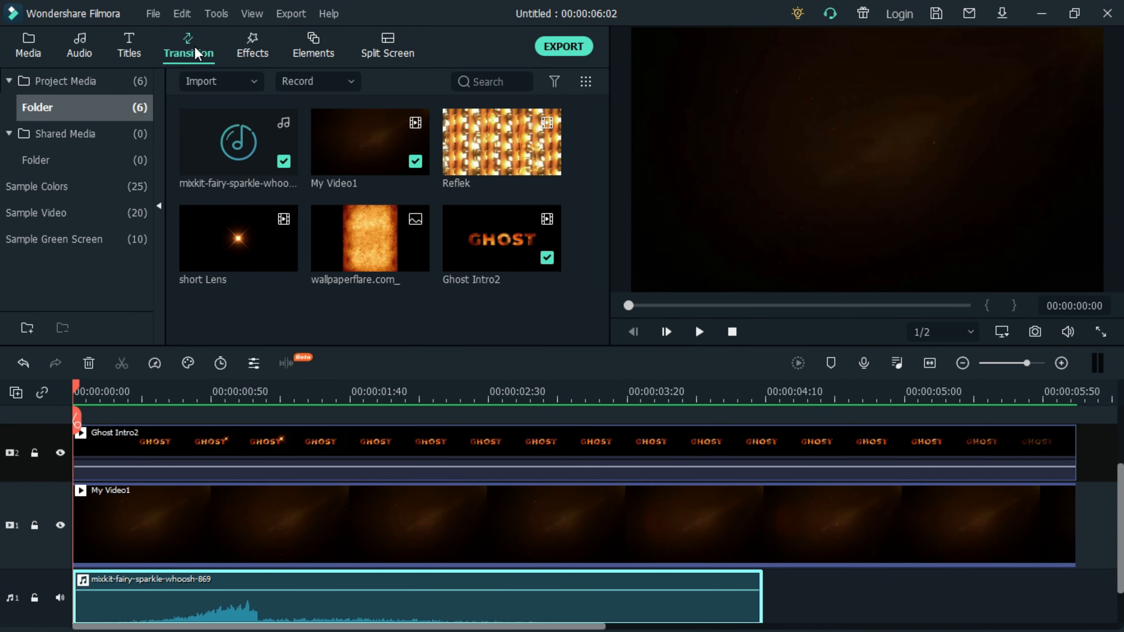
# Add Fade transitions of 00:00:00:11 at the ends of Ghost Intro2 and My Video1 via Apply to All.
pyautogui.click(189, 46)
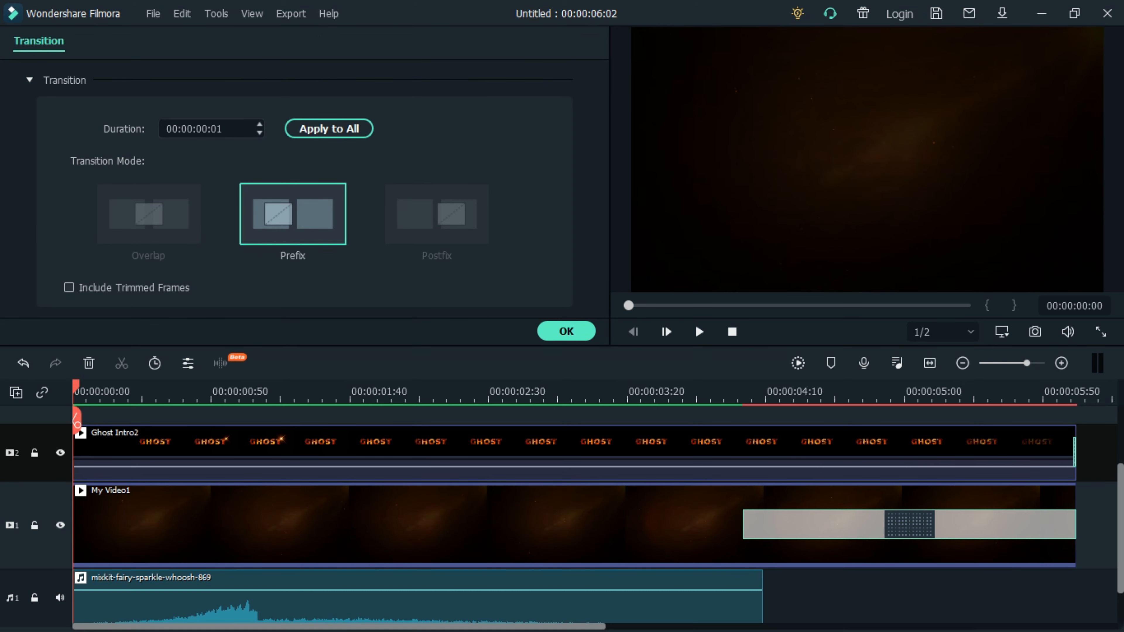
pyautogui.click(258, 125)
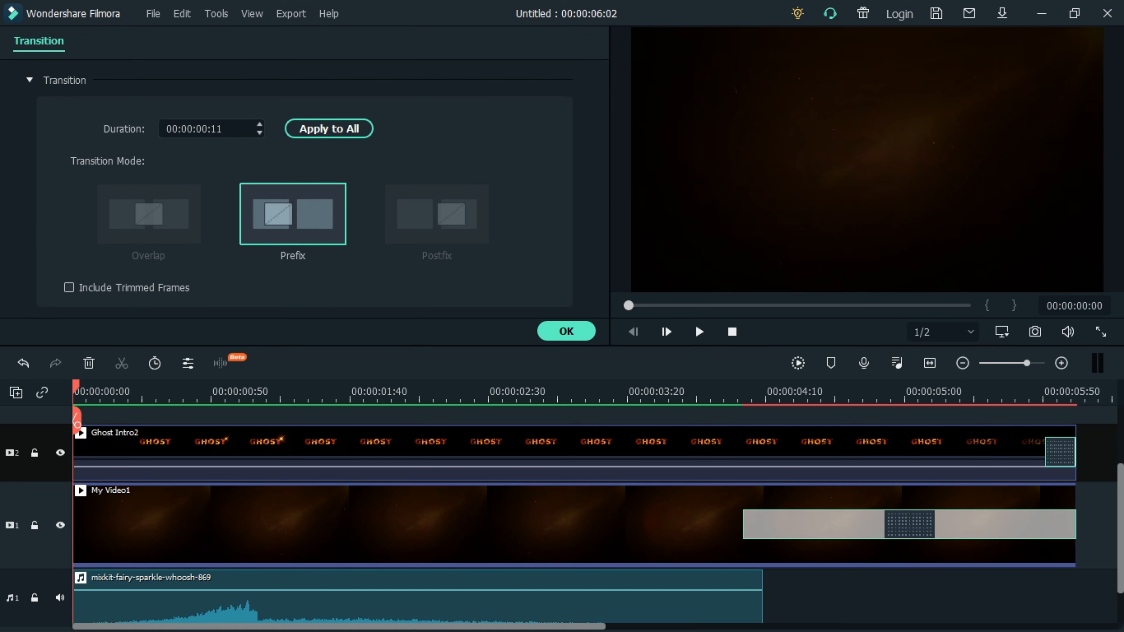
pyautogui.click(566, 331)
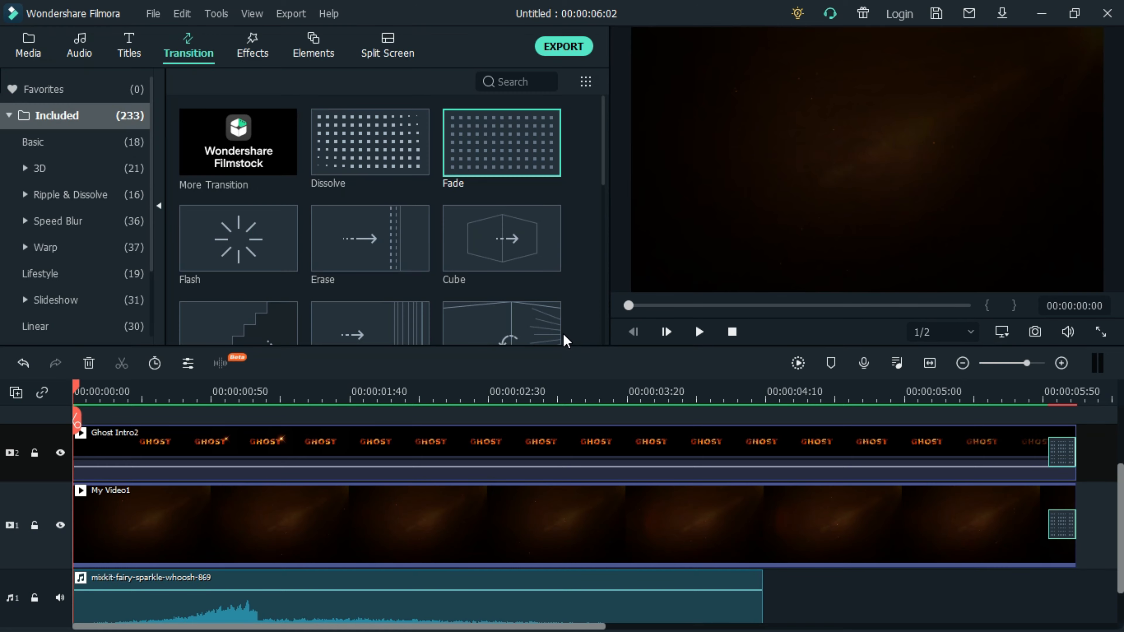